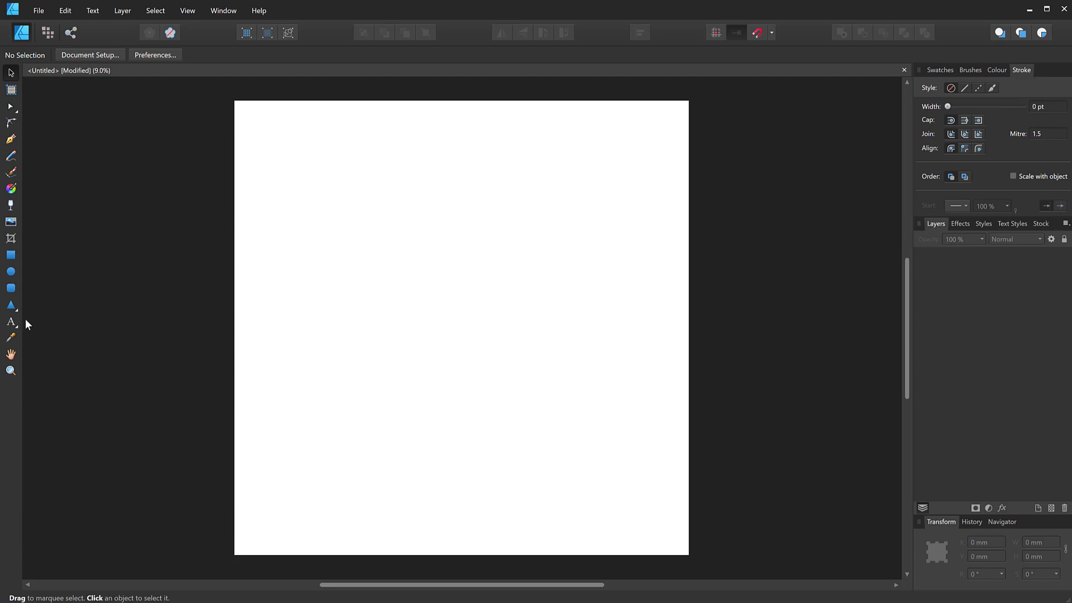
Step: Create the artistic text word 'graphics' in blue Harlow Solid Italic on the page
click(11, 322)
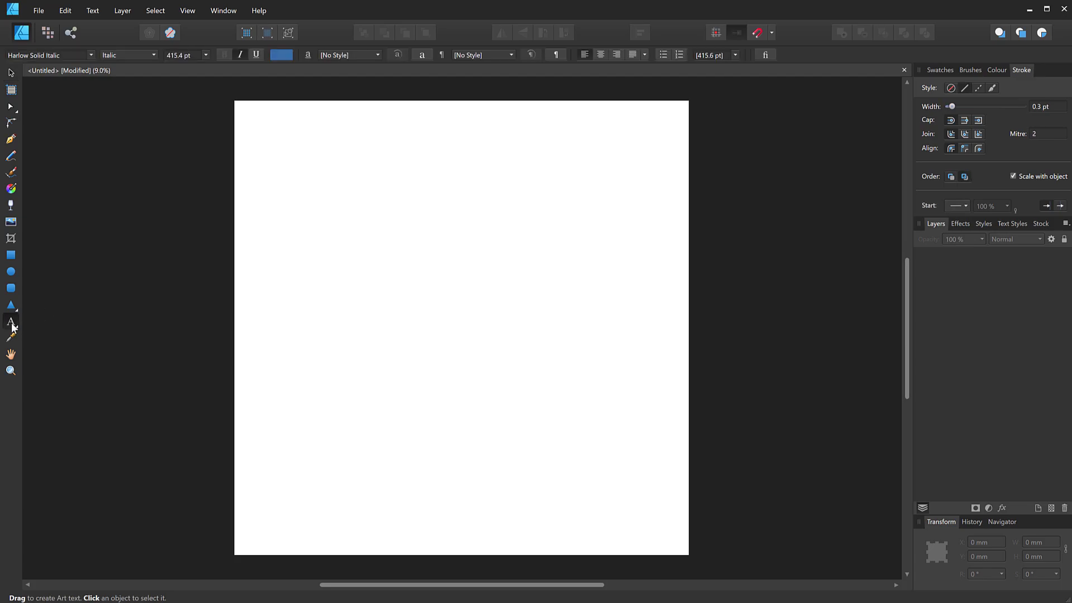
mouse_move(410, 306)
text(g)
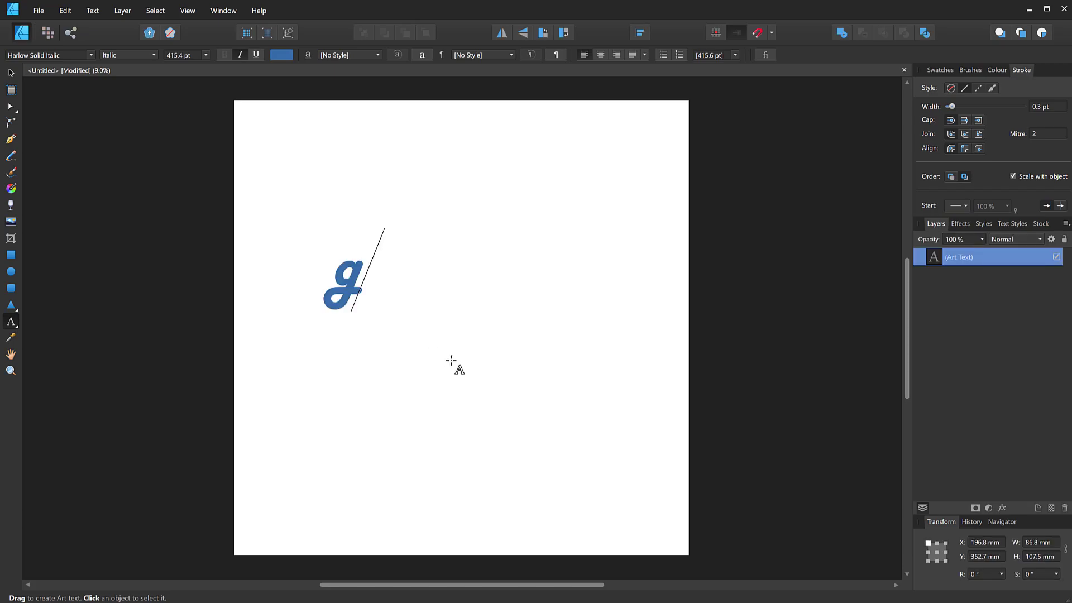
text(raphics)
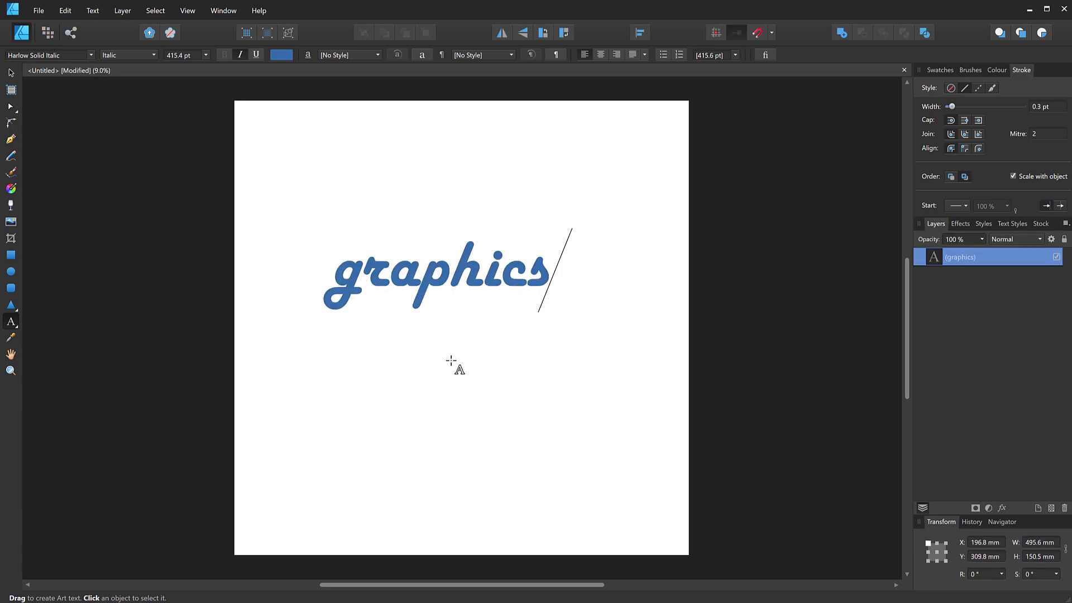
click(424, 273)
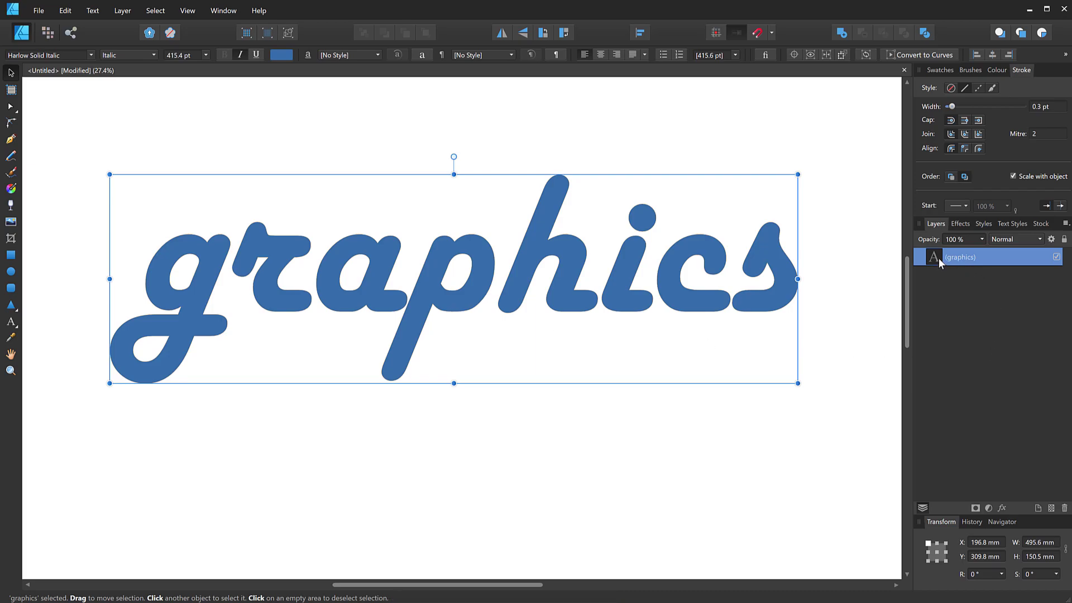
mouse_move(947, 261)
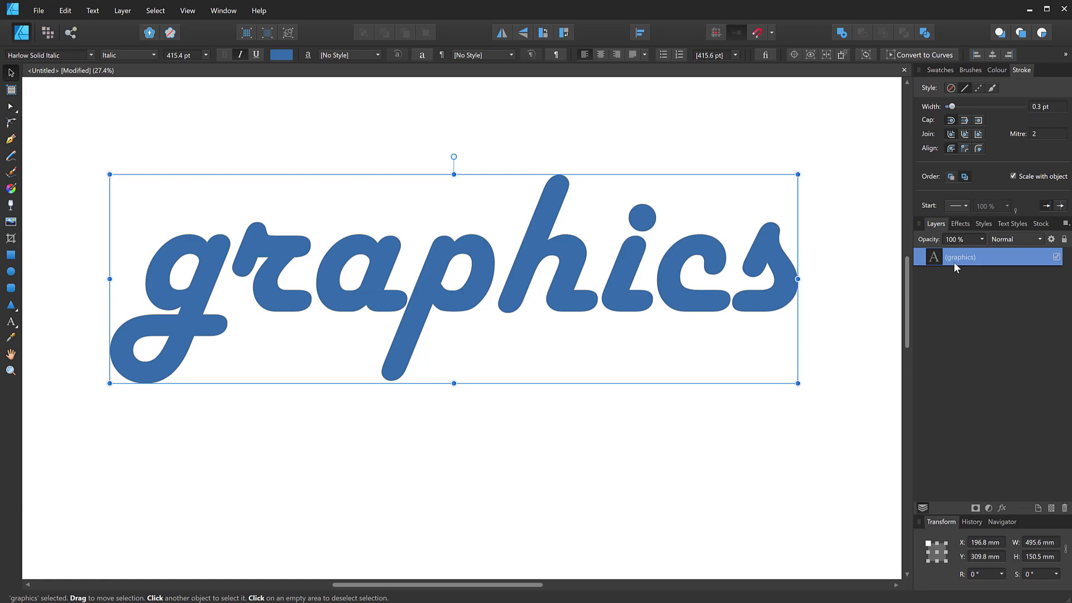
mouse_move(405, 229)
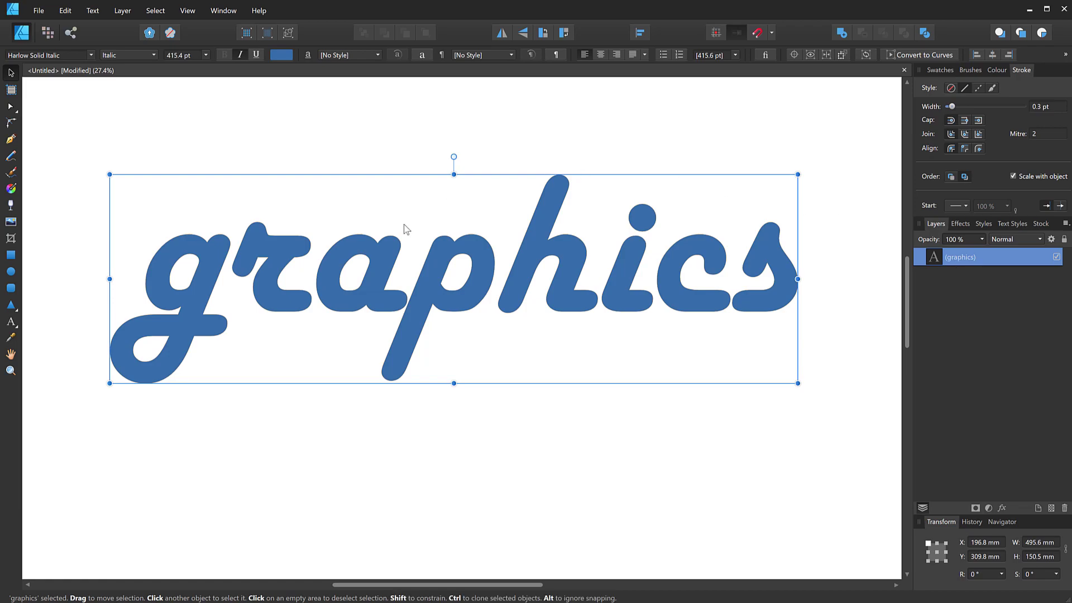
mouse_move(438, 291)
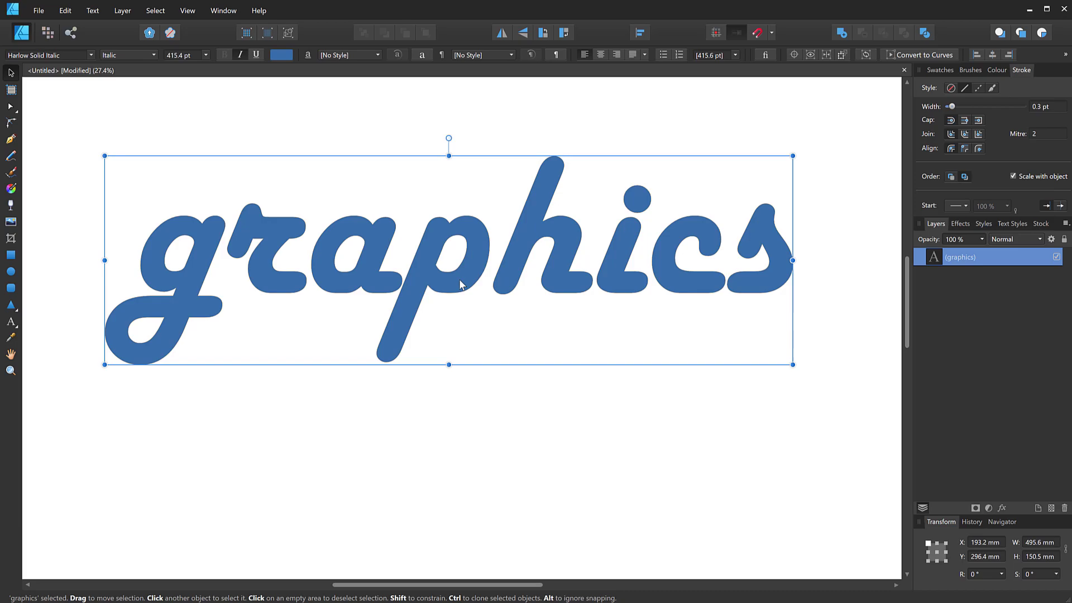
mouse_move(461, 280)
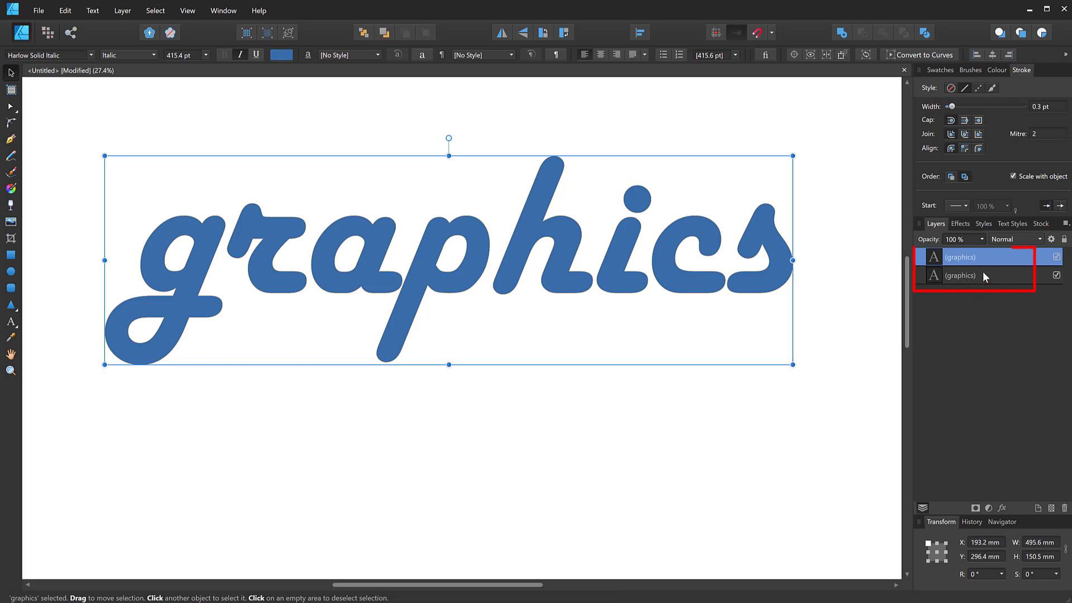
mouse_move(960, 275)
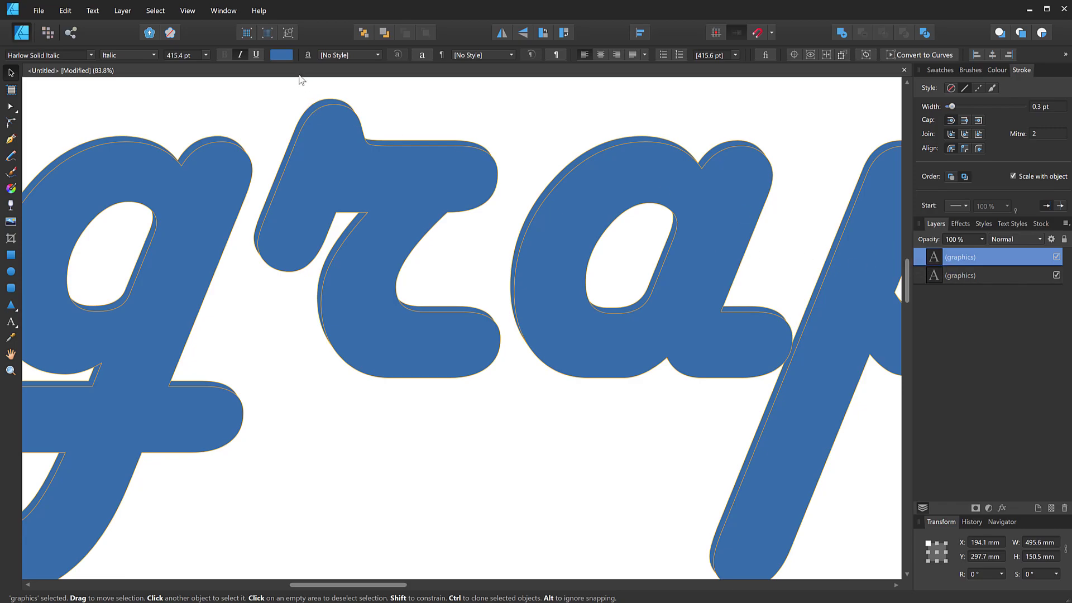
Step: Make the top copy dark navy with 0 pt stroke and convert it to curves
click(281, 55)
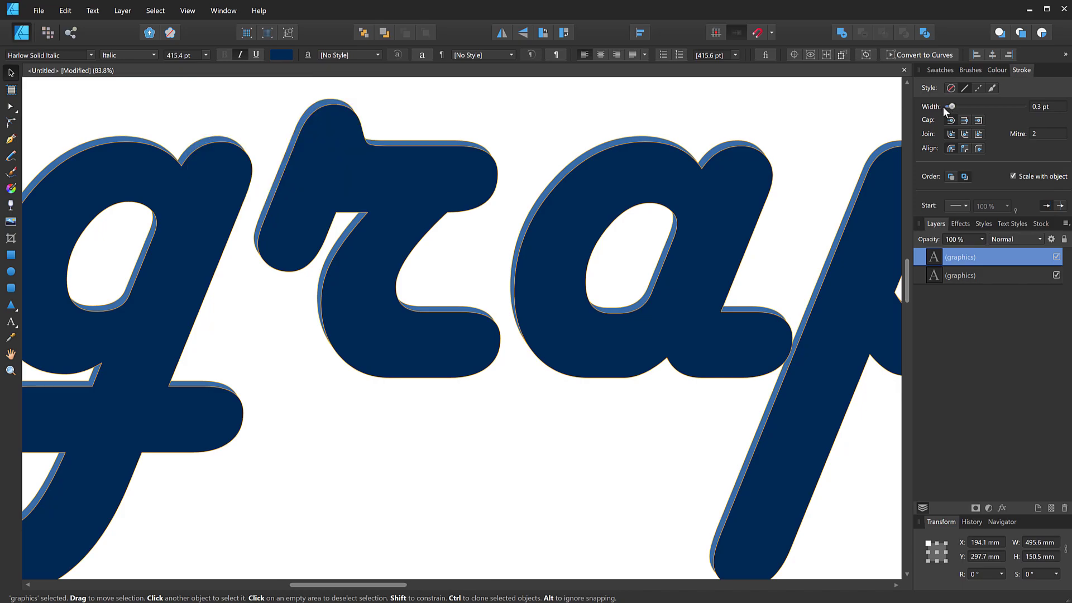
drag(951, 106, 947, 106)
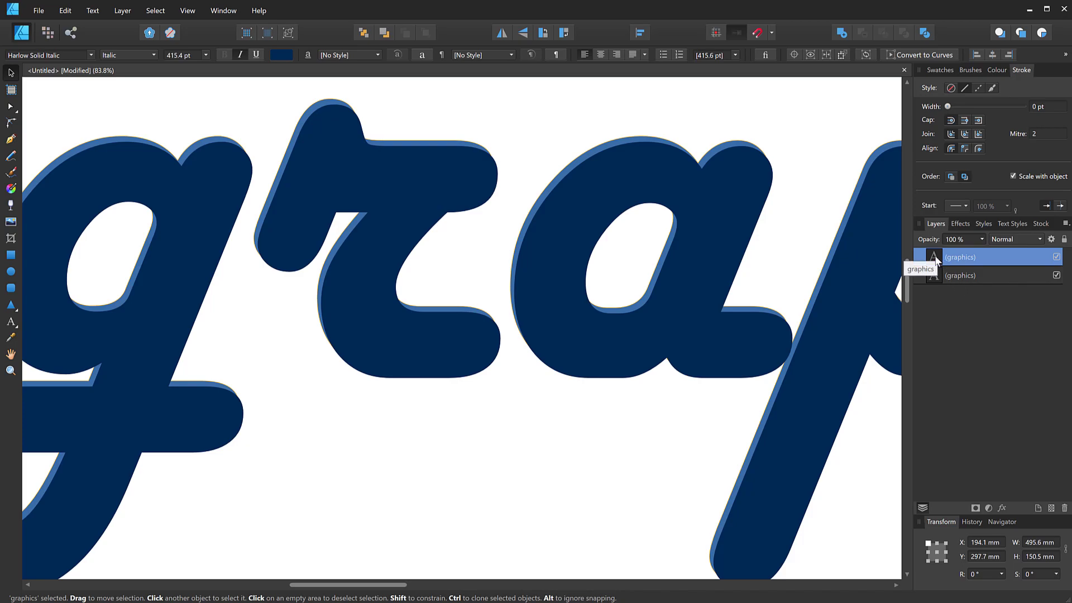
mouse_move(436, 199)
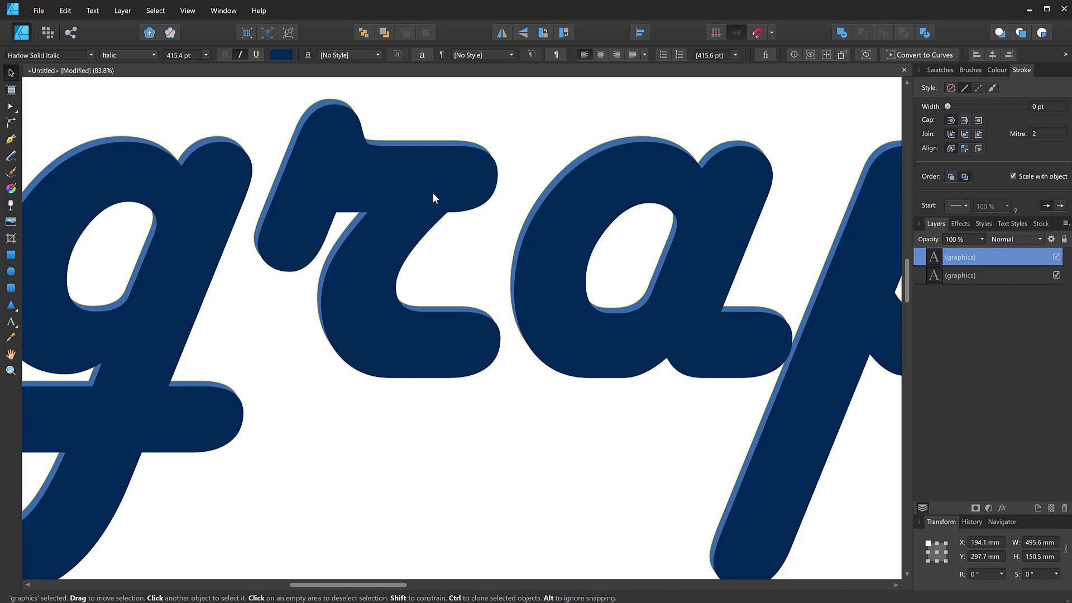
mouse_move(591, 202)
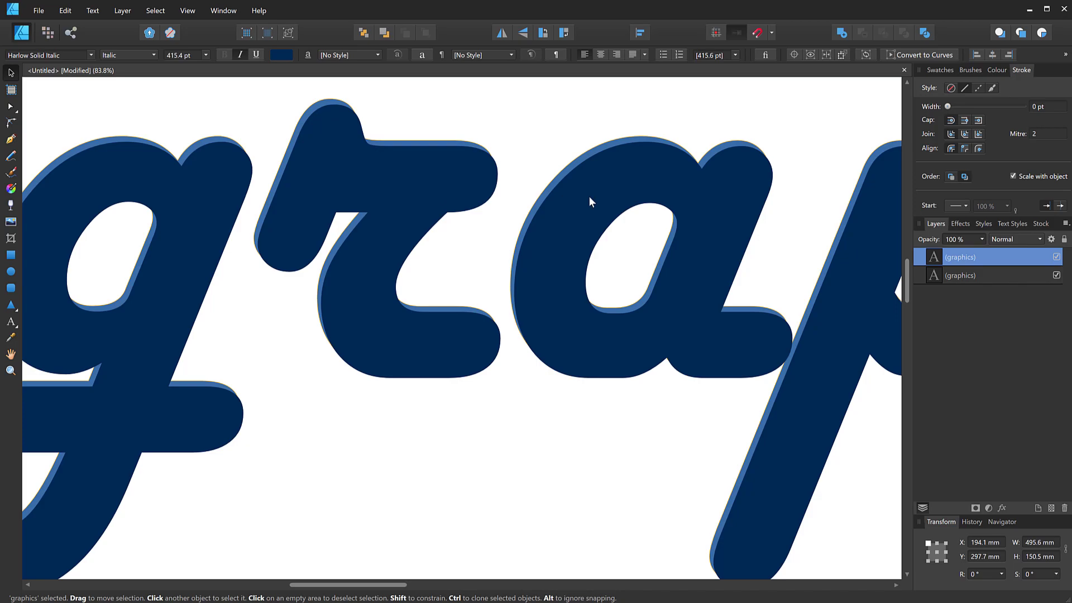
mouse_move(841, 33)
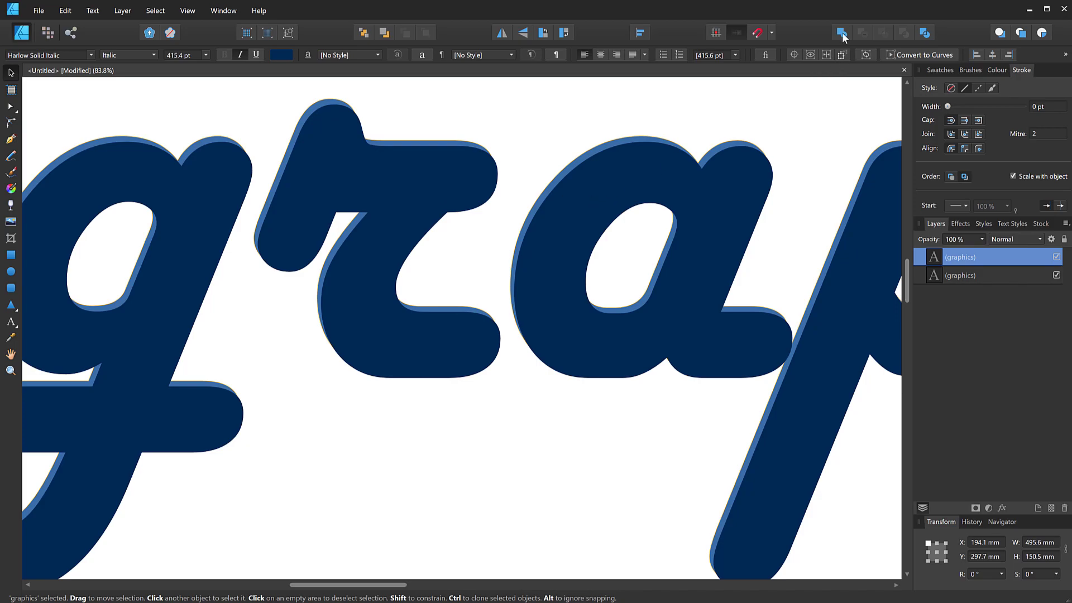
click(918, 55)
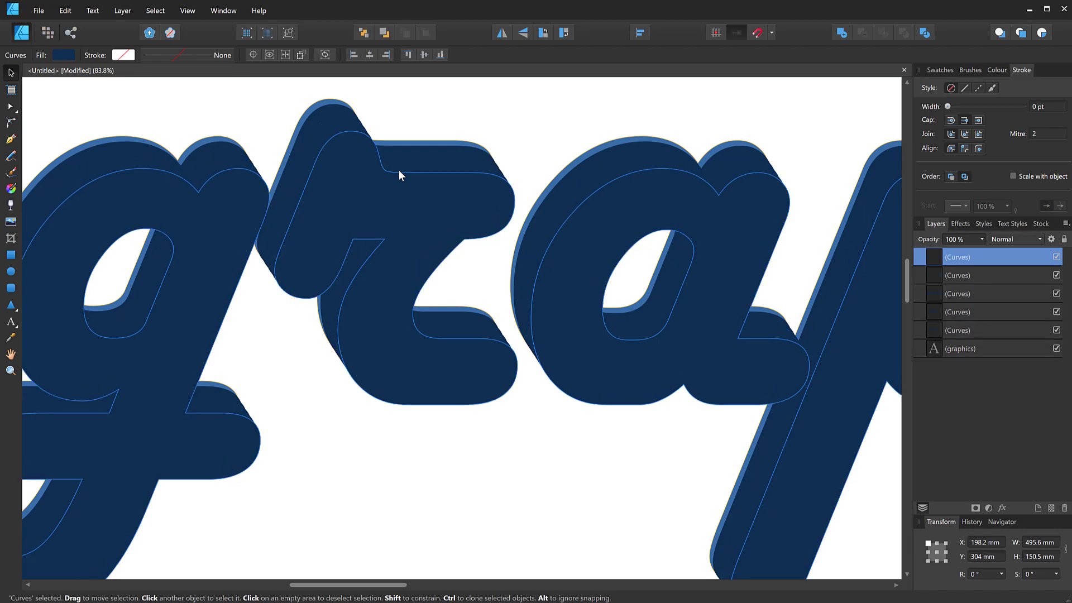
Step: Offset another navy copy down-right, then select the original blue text layer
drag(400, 176, 402, 178)
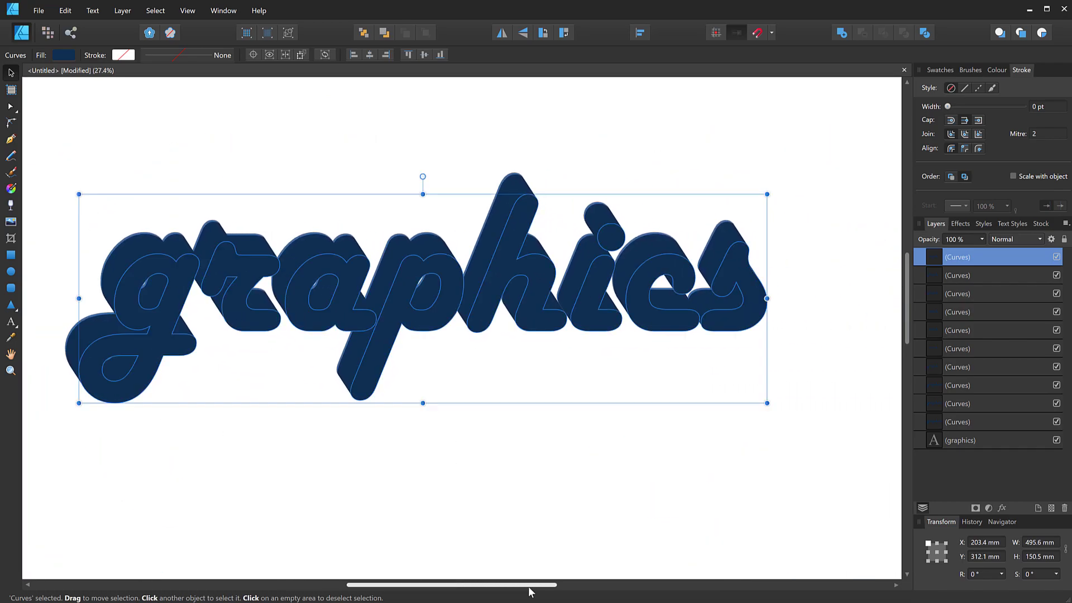
click(960, 440)
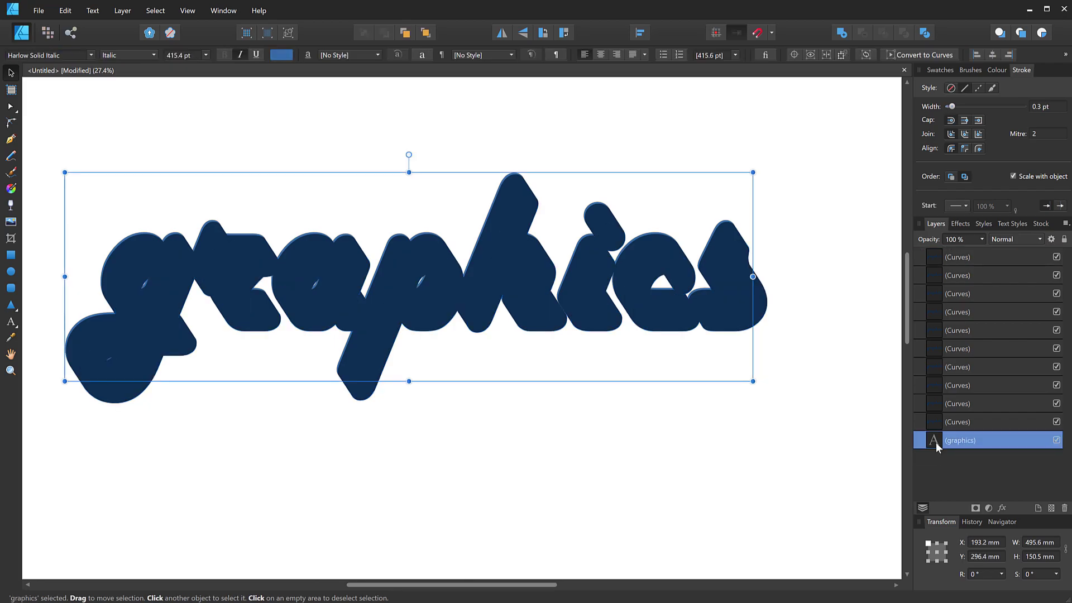
mouse_move(938, 439)
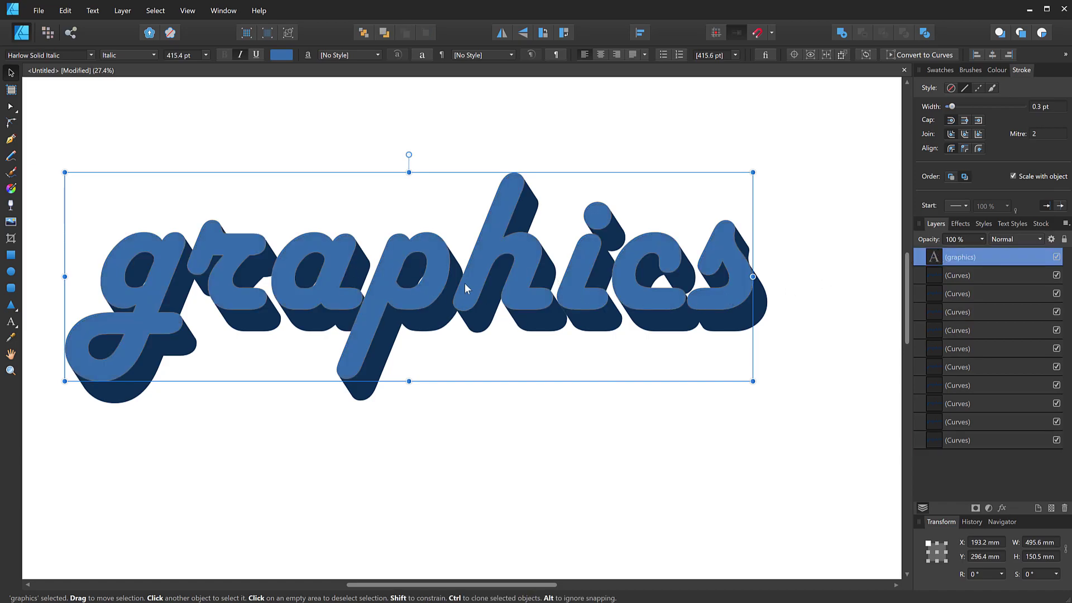
mouse_move(436, 333)
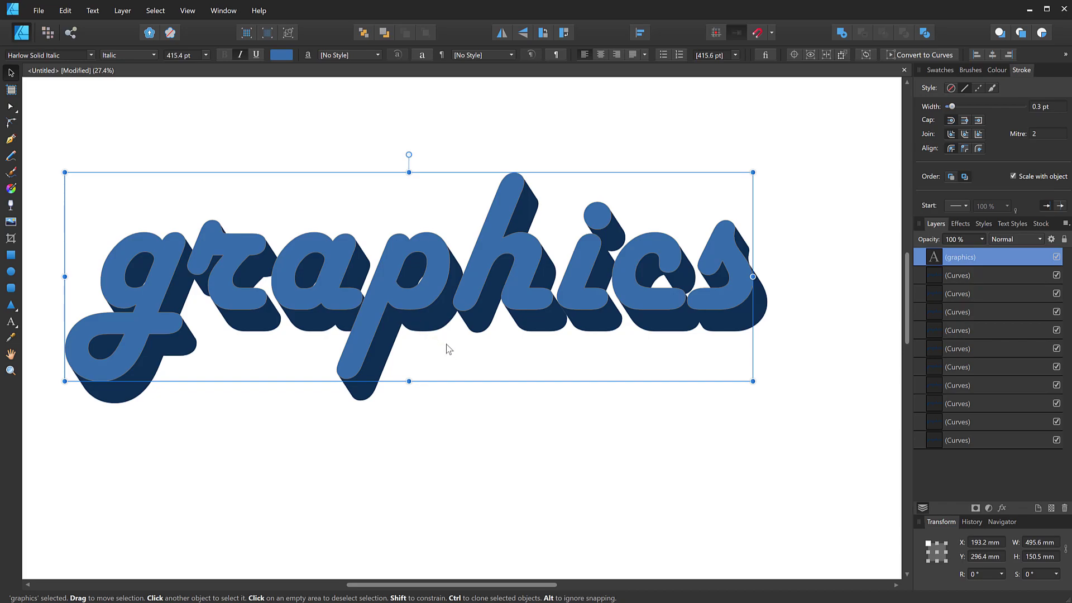
mouse_move(956, 278)
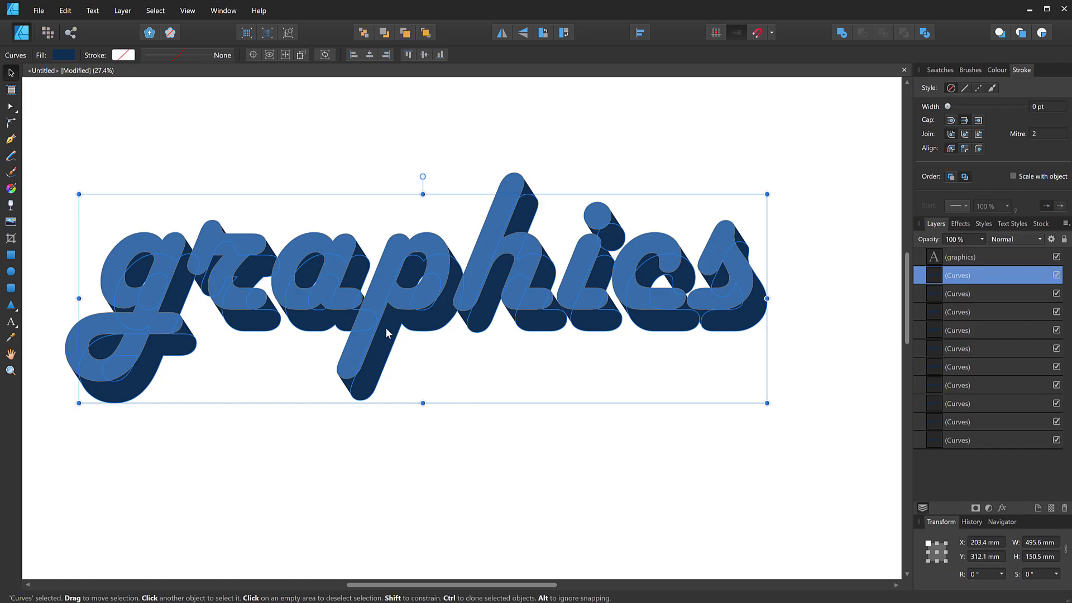
mouse_move(959, 451)
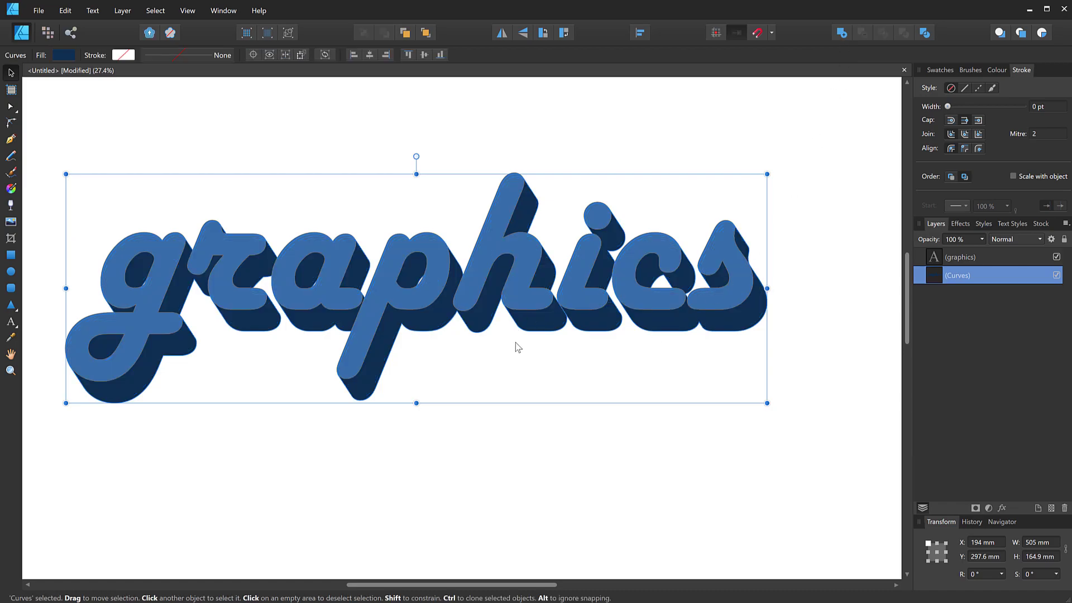
mouse_move(107, 129)
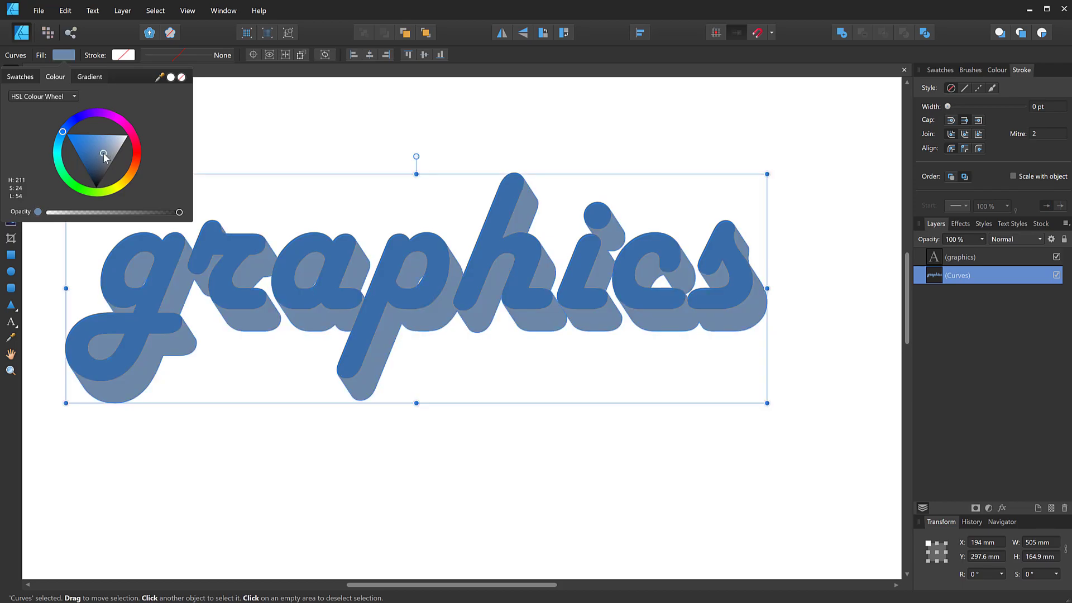
Step: Shift the merged shadow shape's fill to a deeper blue on the HSL wheel
drag(103, 153, 120, 150)
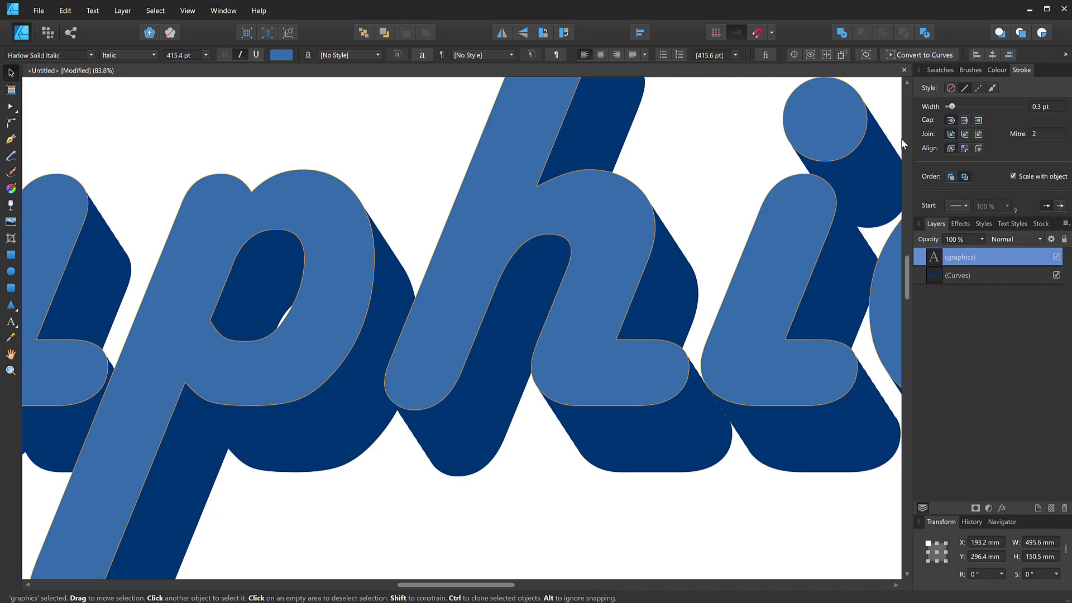
Step: Reduce the blue letters' stroke width to 0 pt
drag(950, 106, 945, 106)
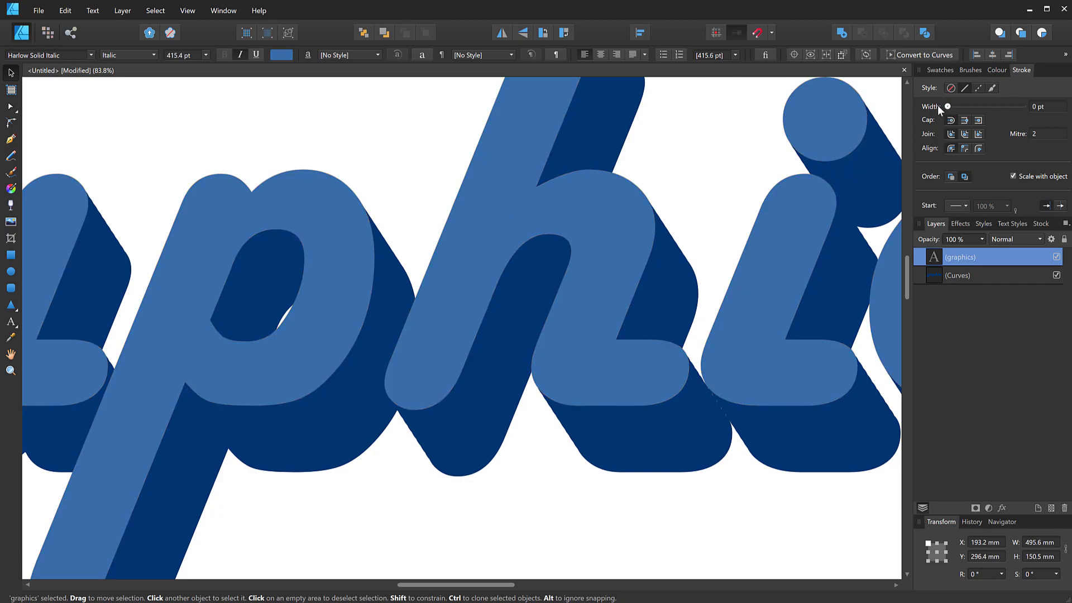
mouse_move(950, 87)
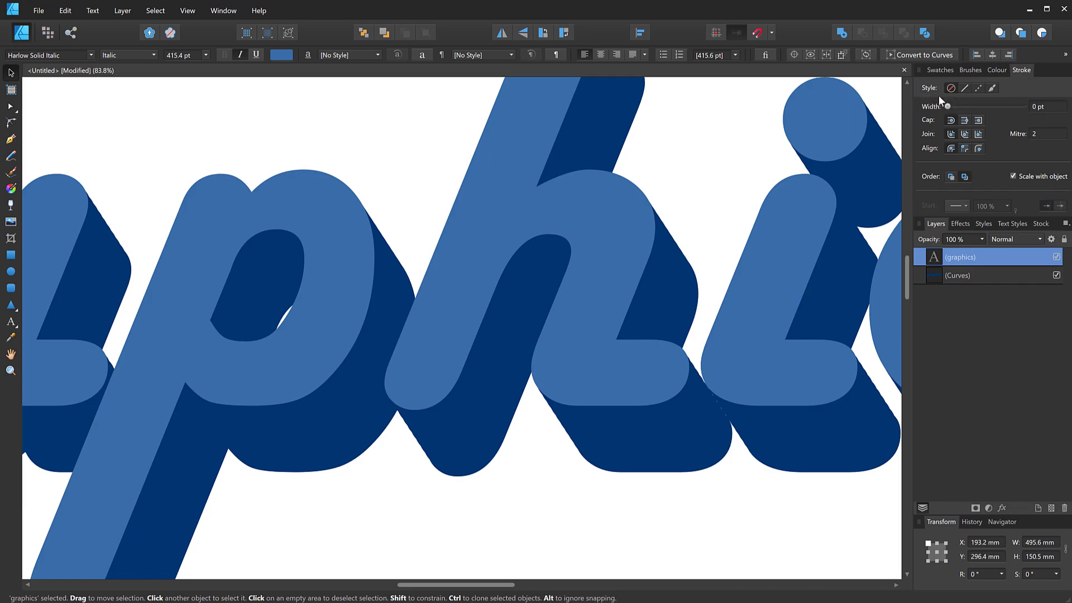
mouse_move(609, 135)
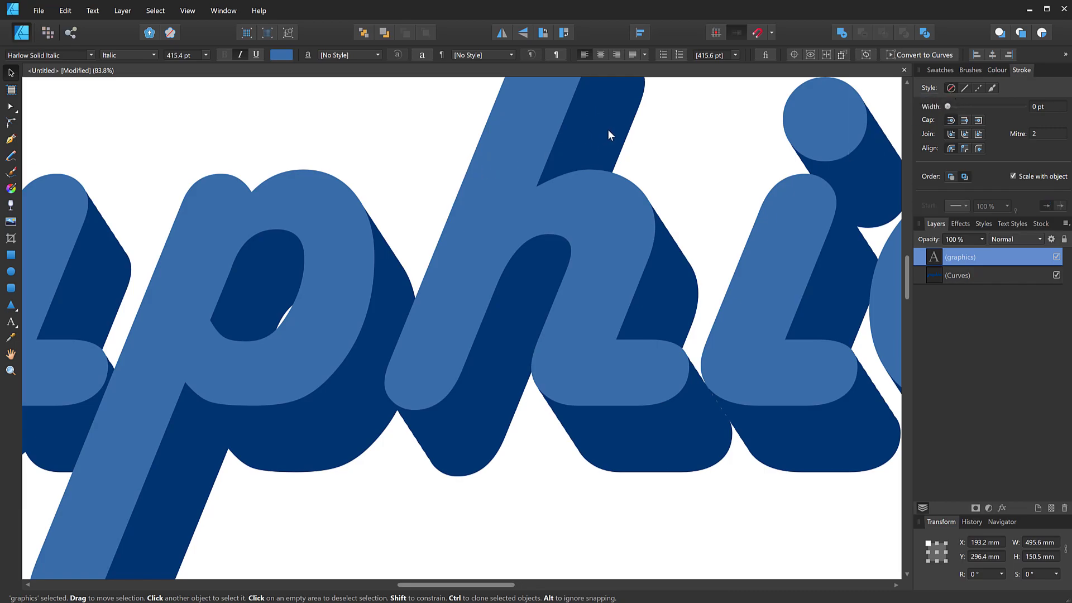
mouse_move(442, 190)
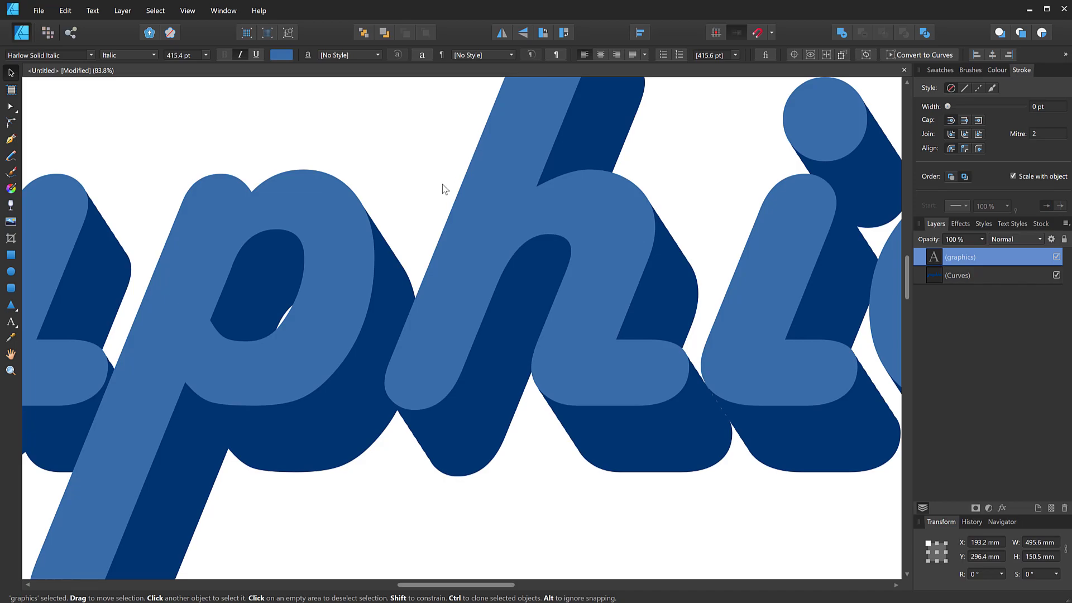
mouse_move(459, 191)
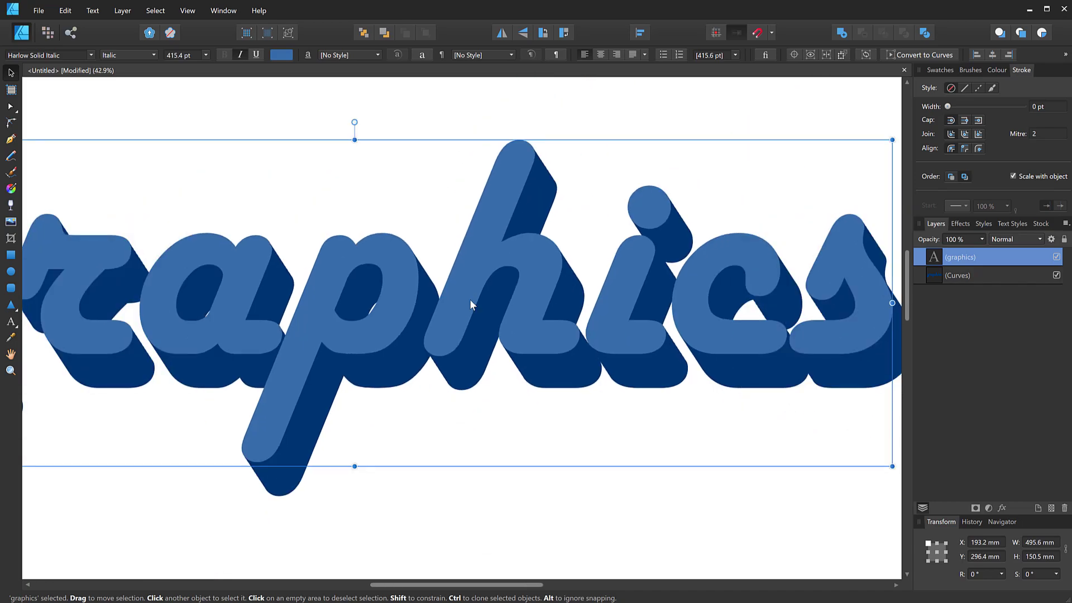
Step: Give the selected shadow shape a solid stroke about 32.1 pt wide
click(960, 275)
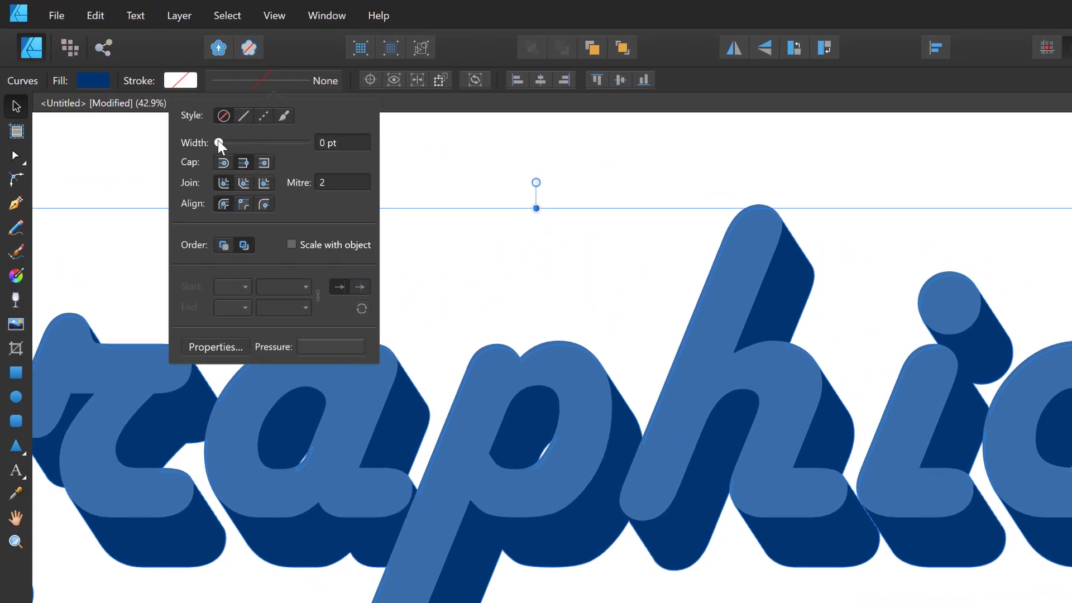
drag(218, 141, 240, 142)
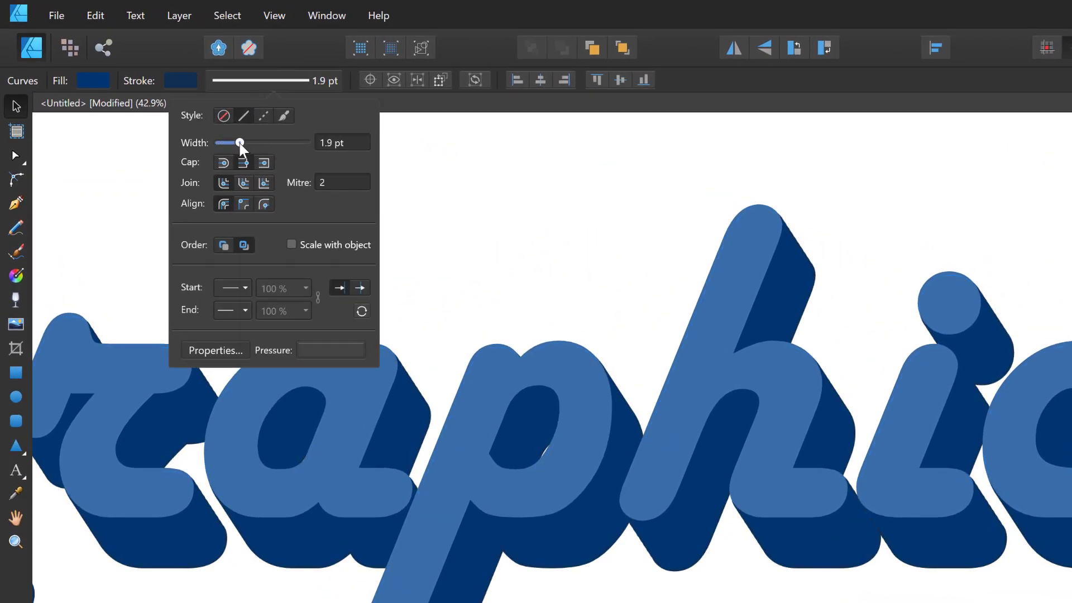
drag(240, 142, 235, 142)
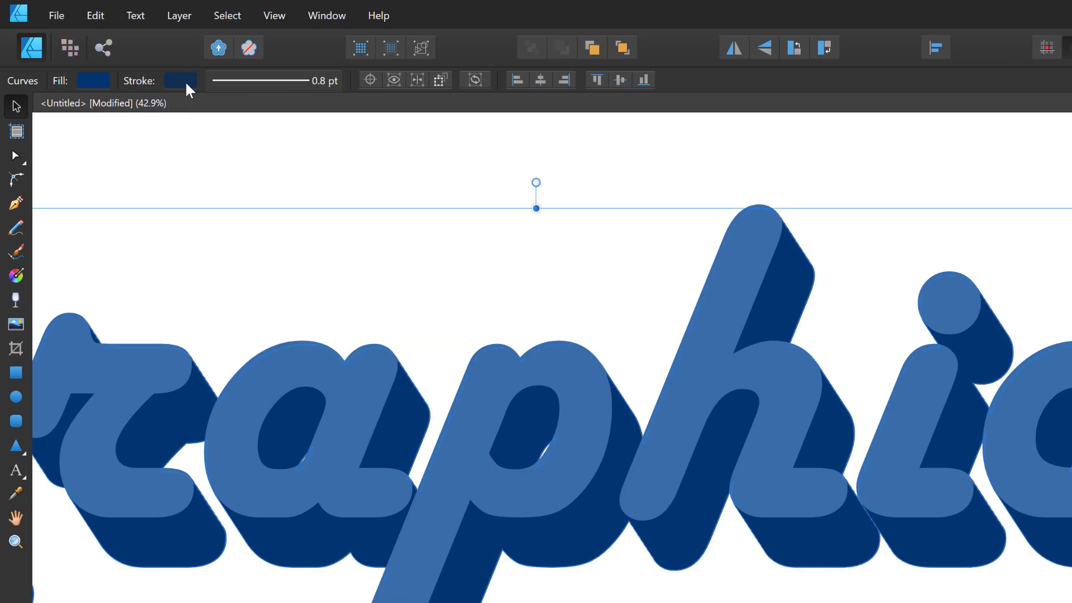
click(179, 80)
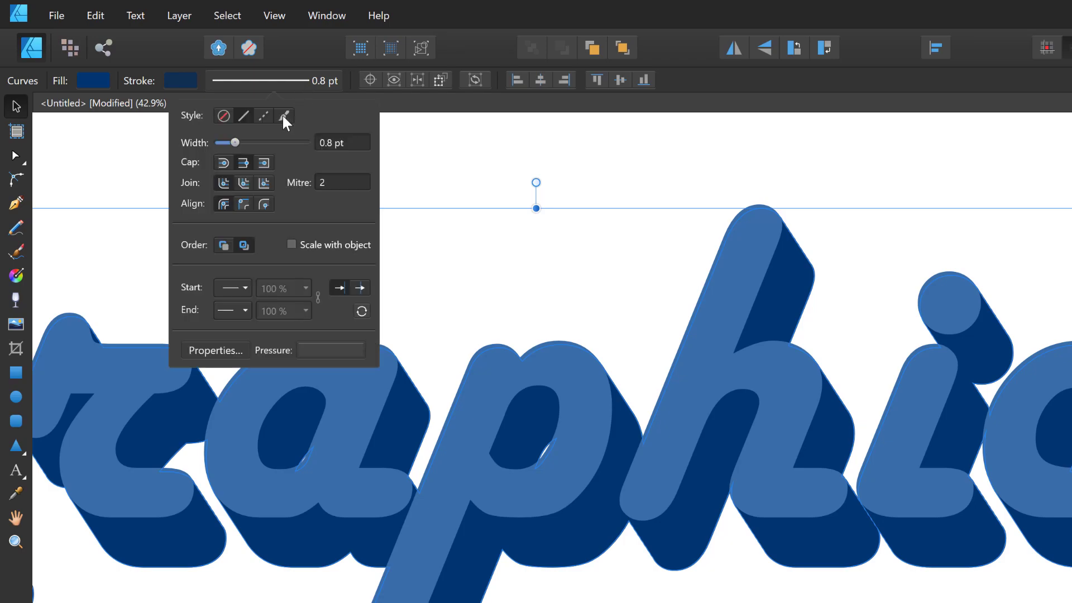
drag(235, 142, 273, 142)
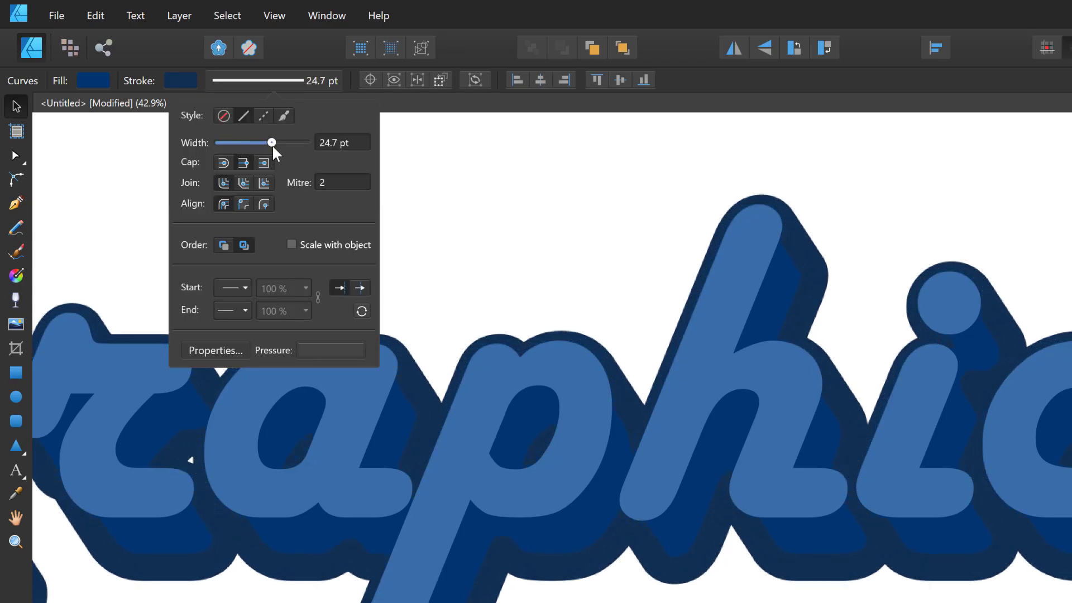
drag(272, 142, 284, 142)
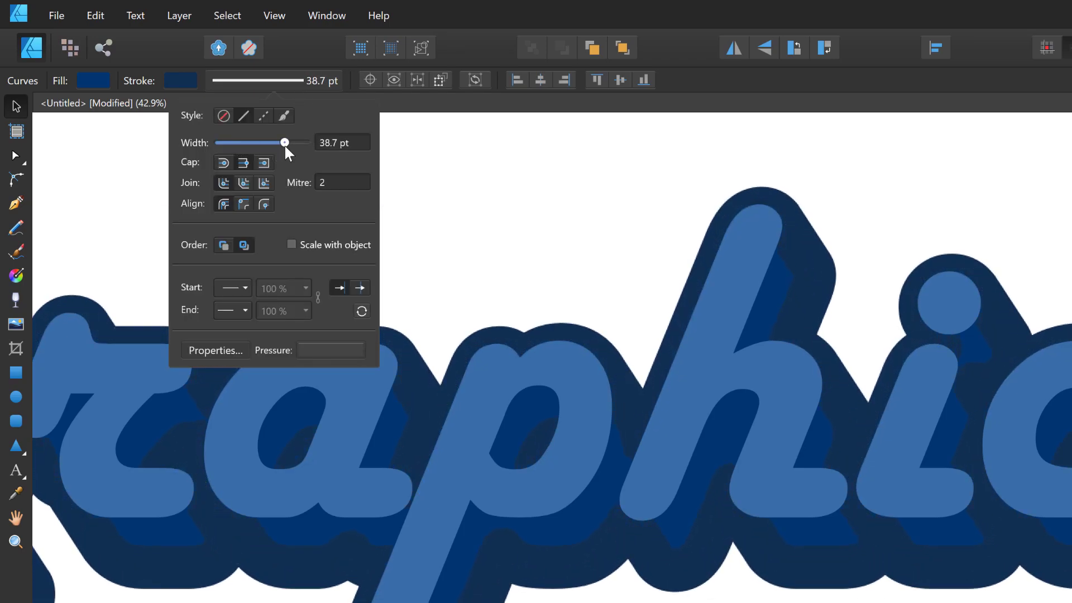
drag(285, 142, 278, 142)
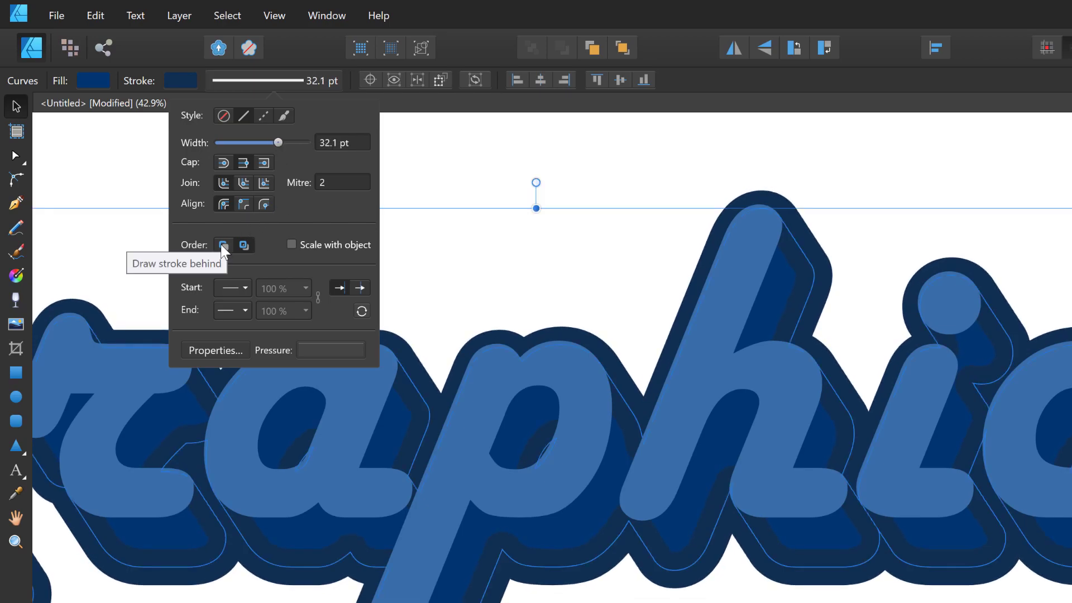
Step: Set the shadow's stroke to draw behind its fill
click(223, 245)
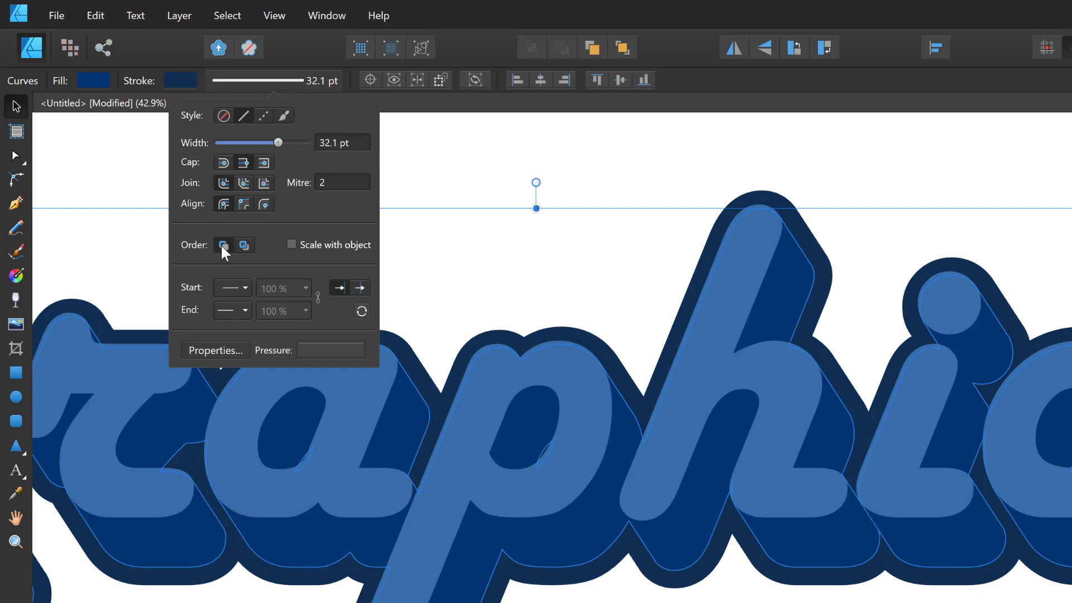
click(243, 245)
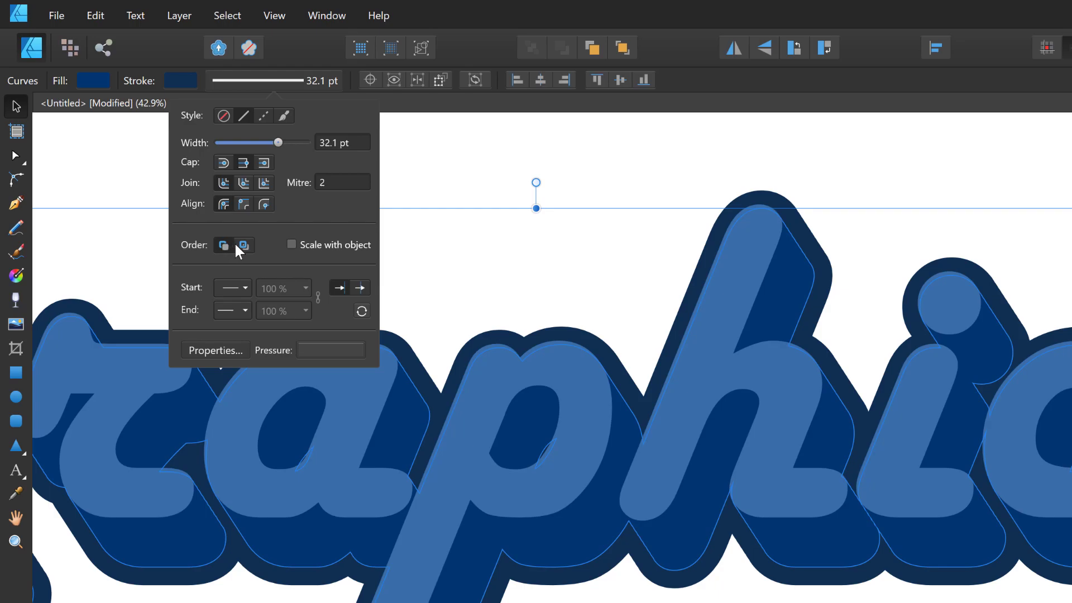
mouse_move(676, 325)
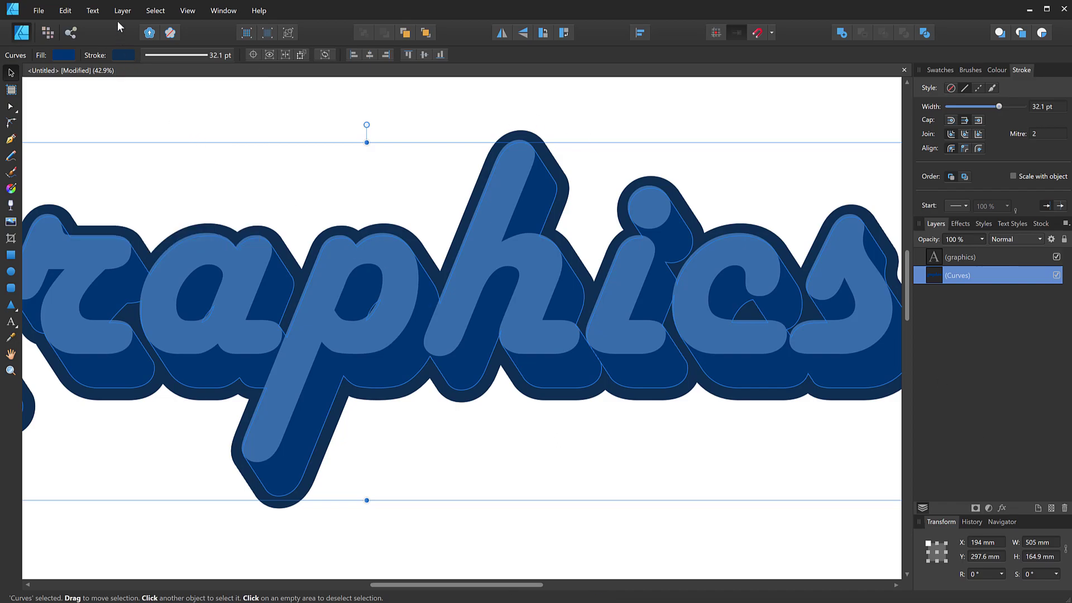
Step: Expand the stroke, then Add both shadow curves into one dark shape
click(123, 10)
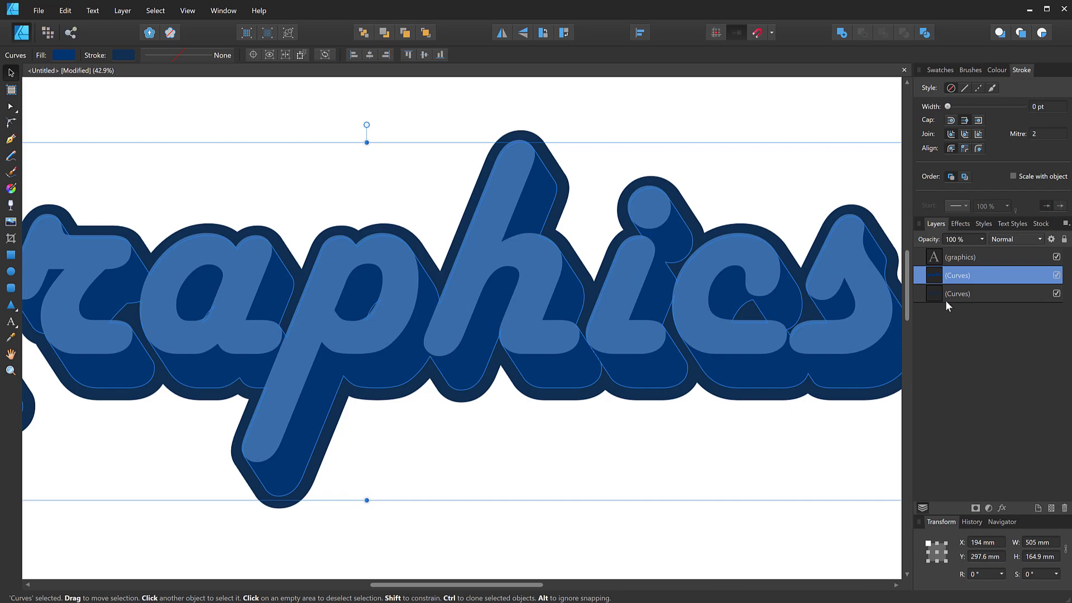
mouse_move(968, 299)
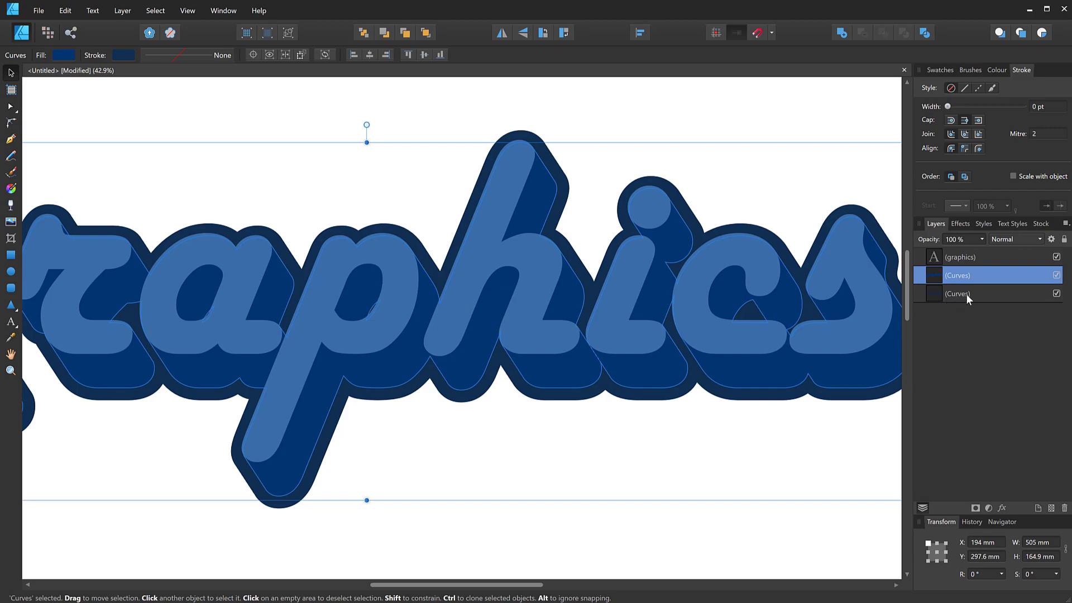
click(965, 293)
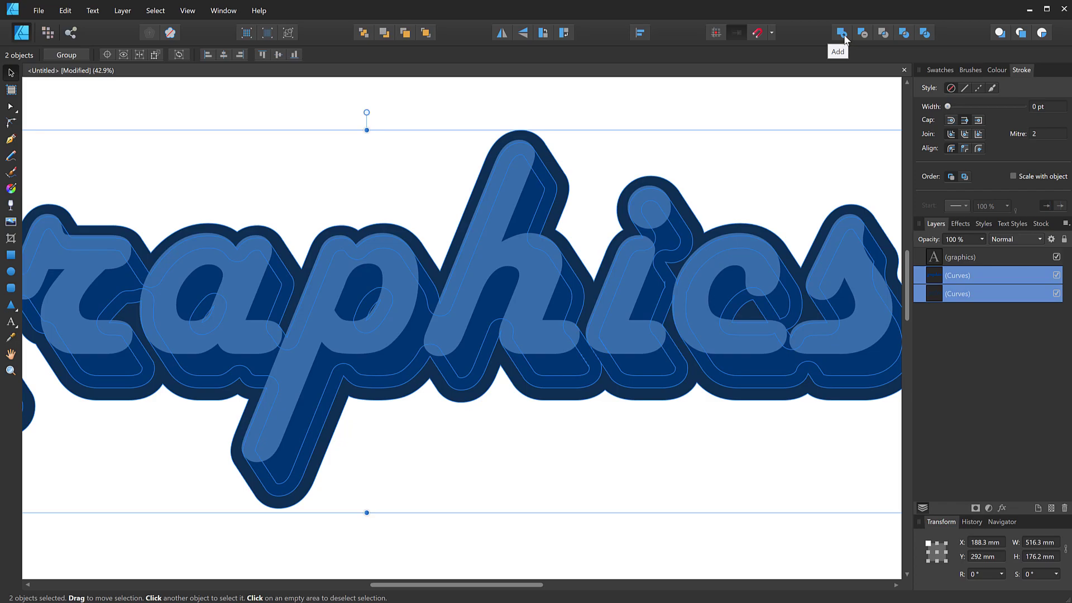
click(840, 33)
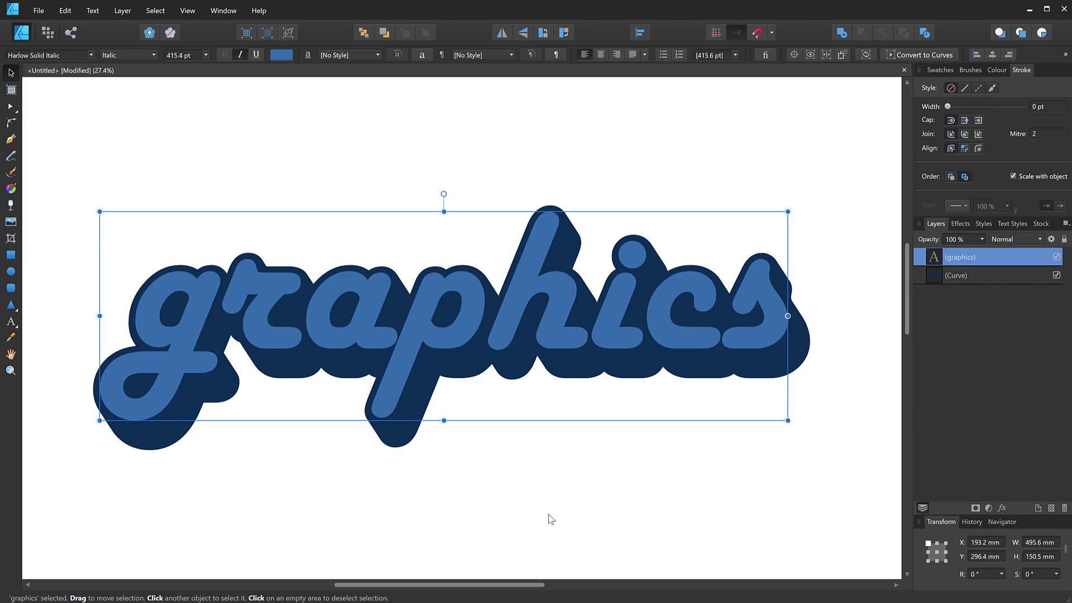
mouse_move(629, 387)
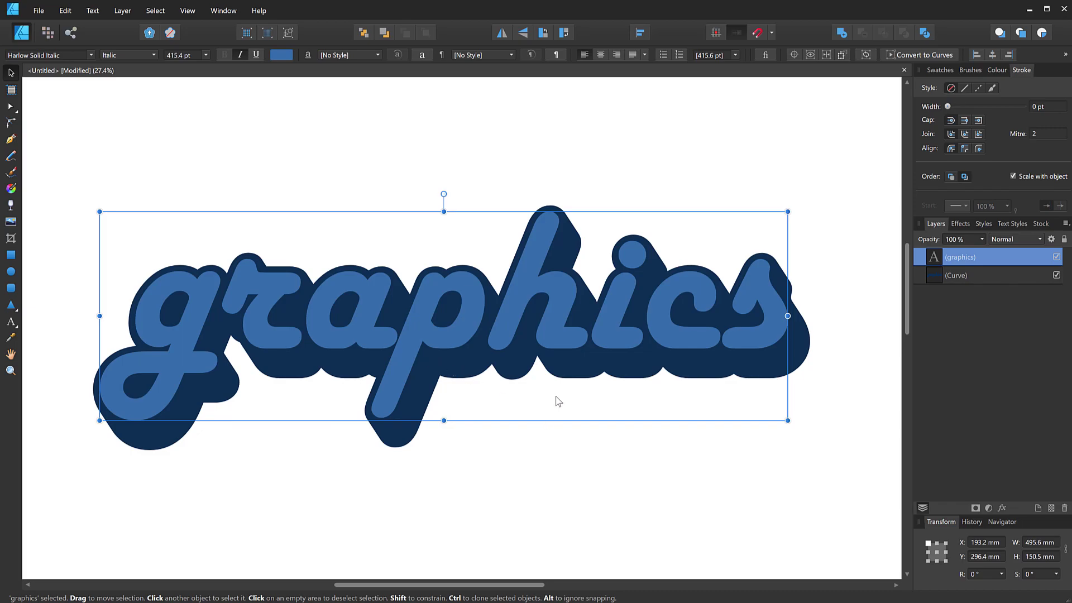
mouse_move(488, 421)
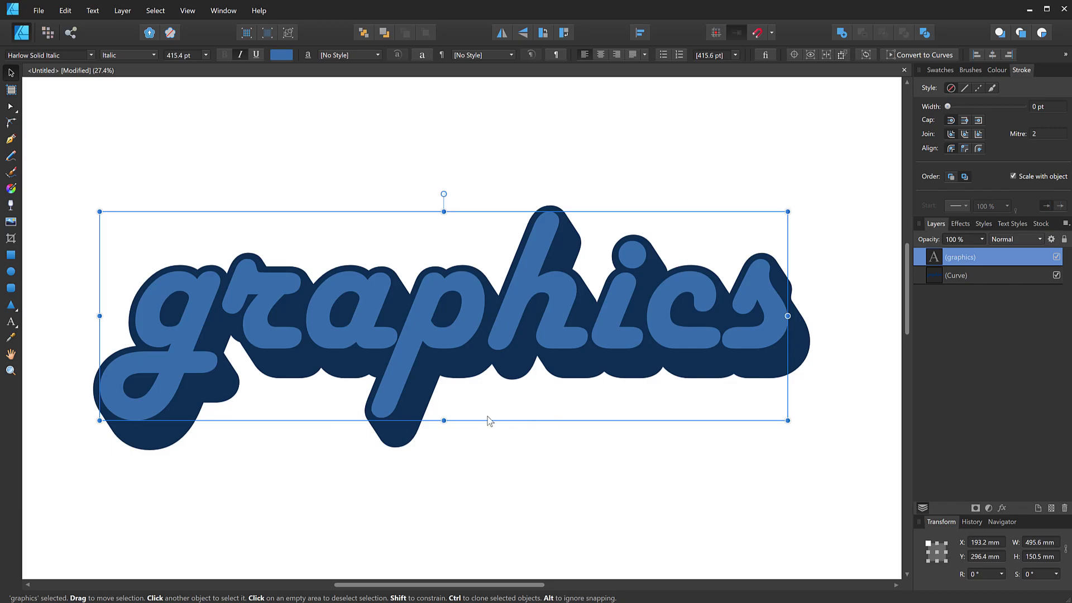
mouse_move(537, 404)
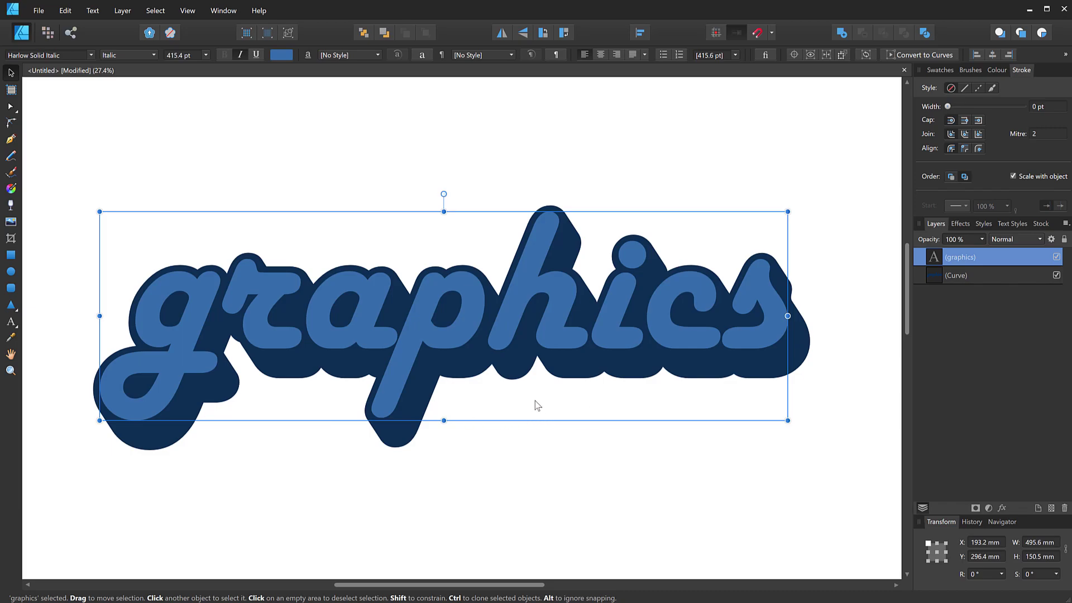
mouse_move(547, 404)
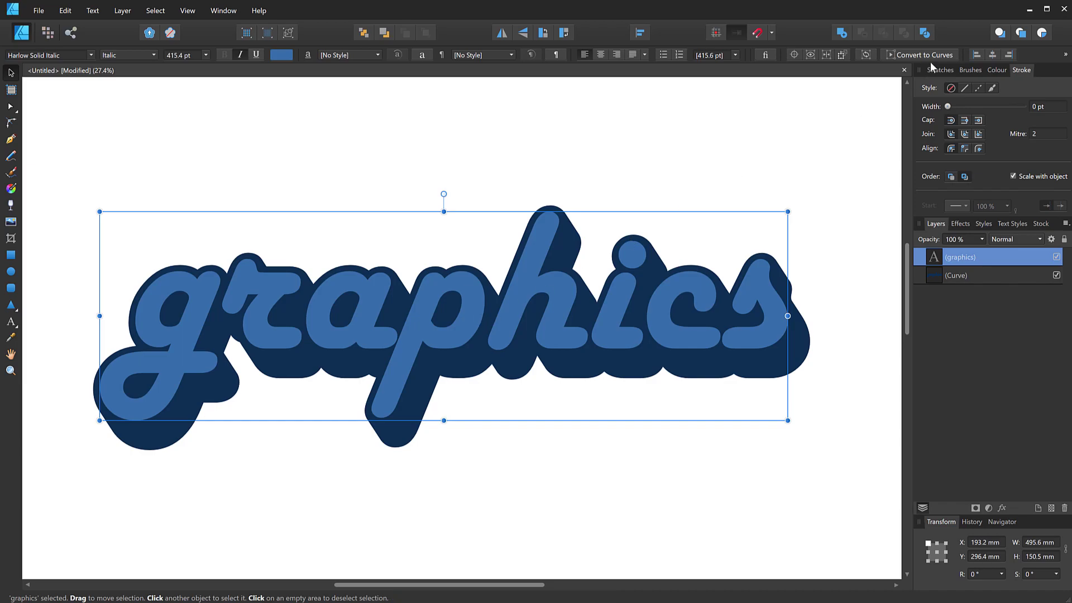
Step: Convert the lettering to curves, recolour the fills, and select the copied letters
click(921, 55)
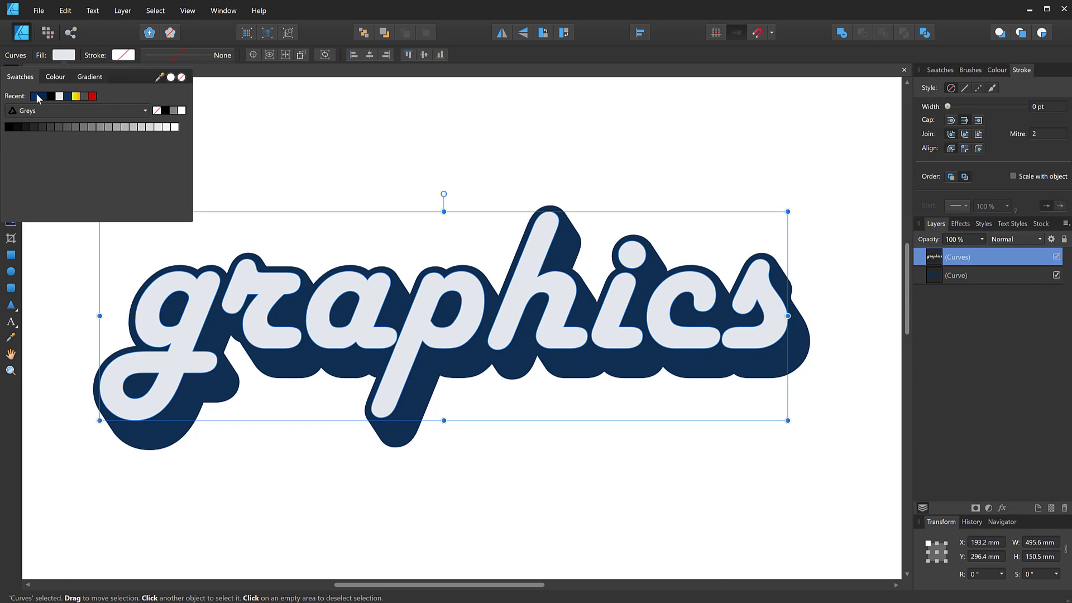
click(38, 96)
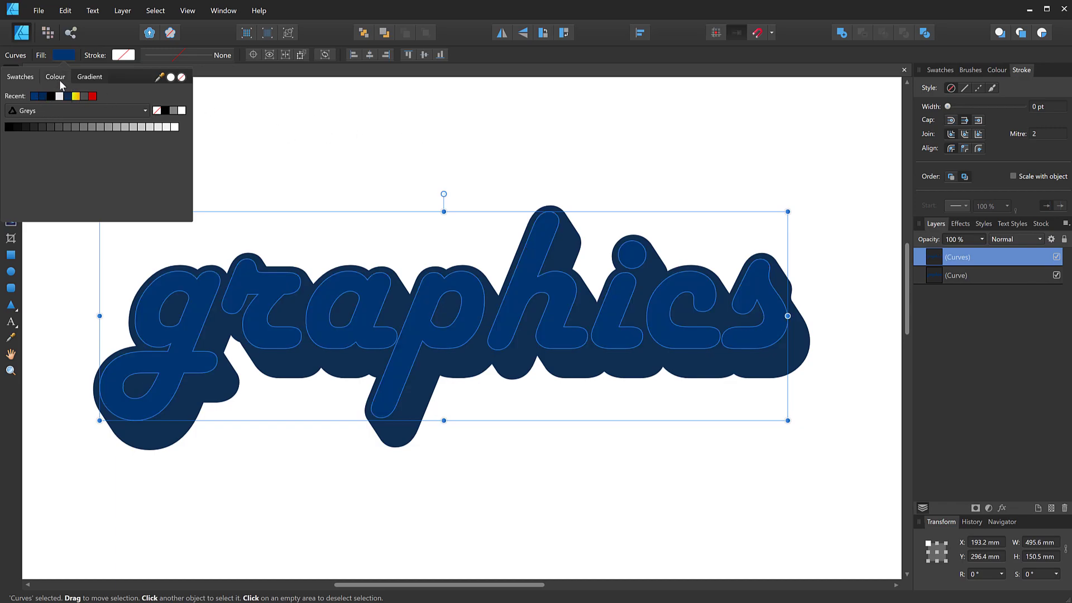
click(55, 76)
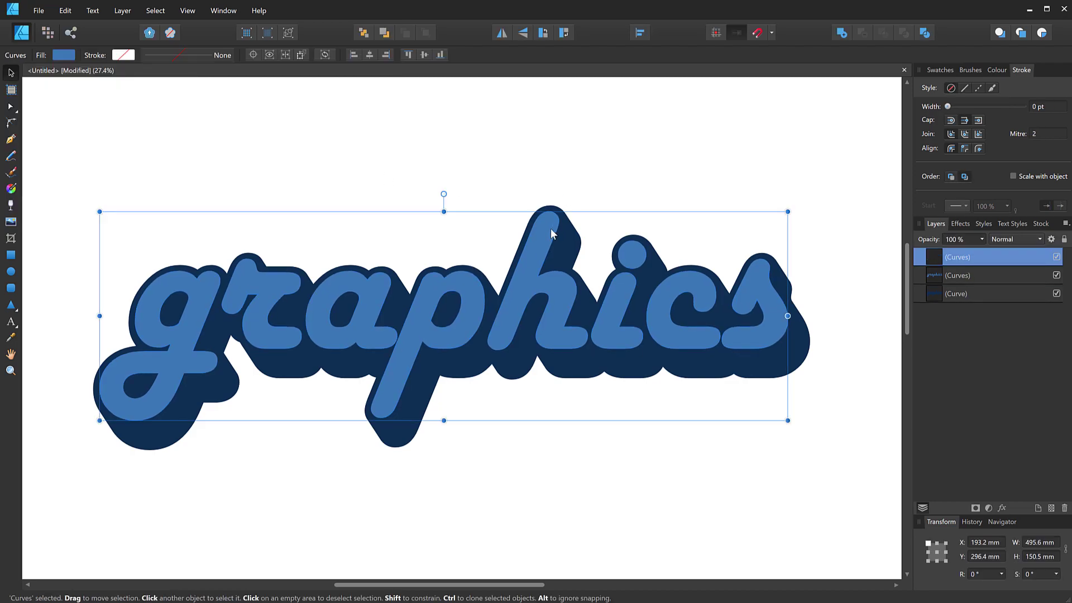
click(62, 55)
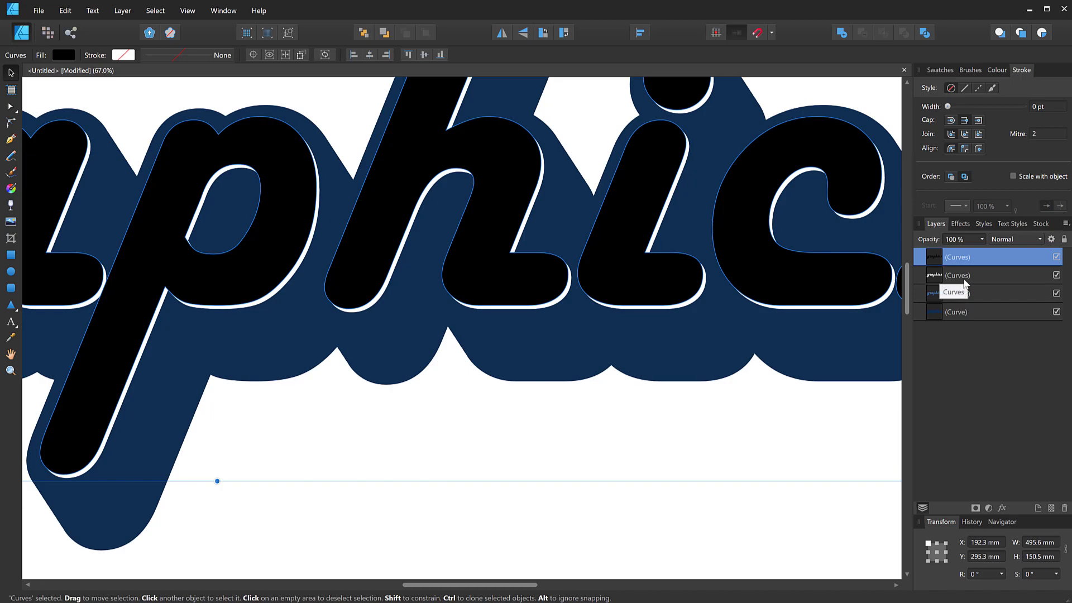
Step: Subtract the black top copy from the white copy to leave a thin white rim
click(957, 275)
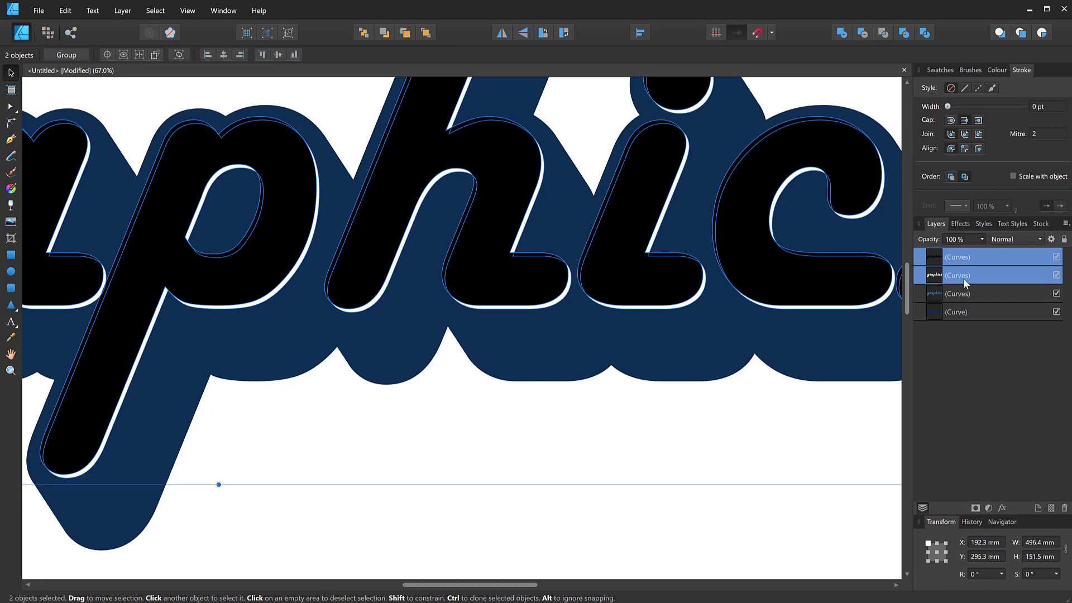
mouse_move(862, 32)
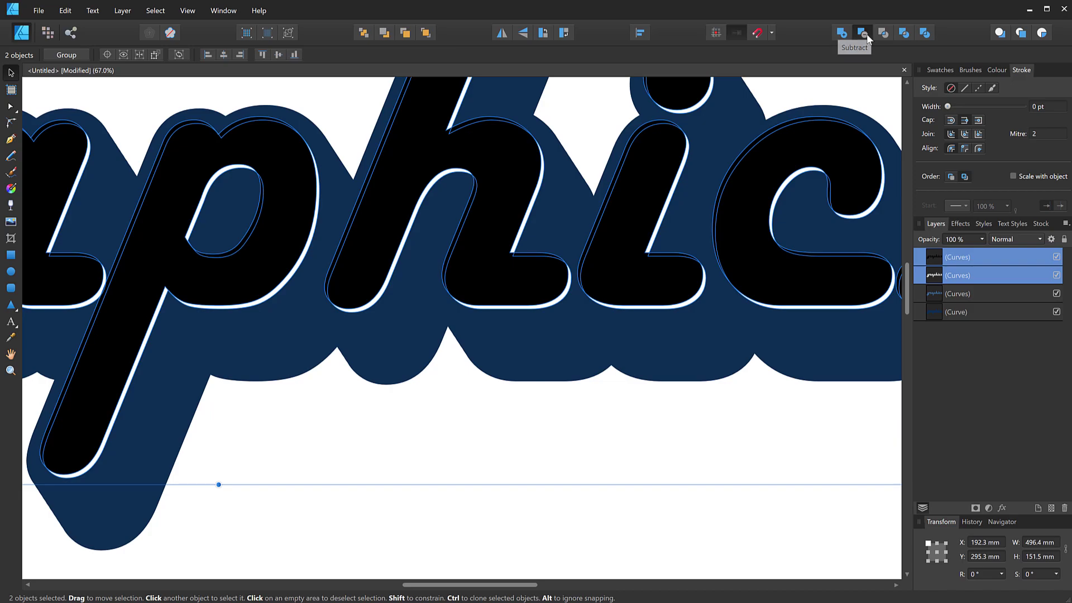
click(863, 33)
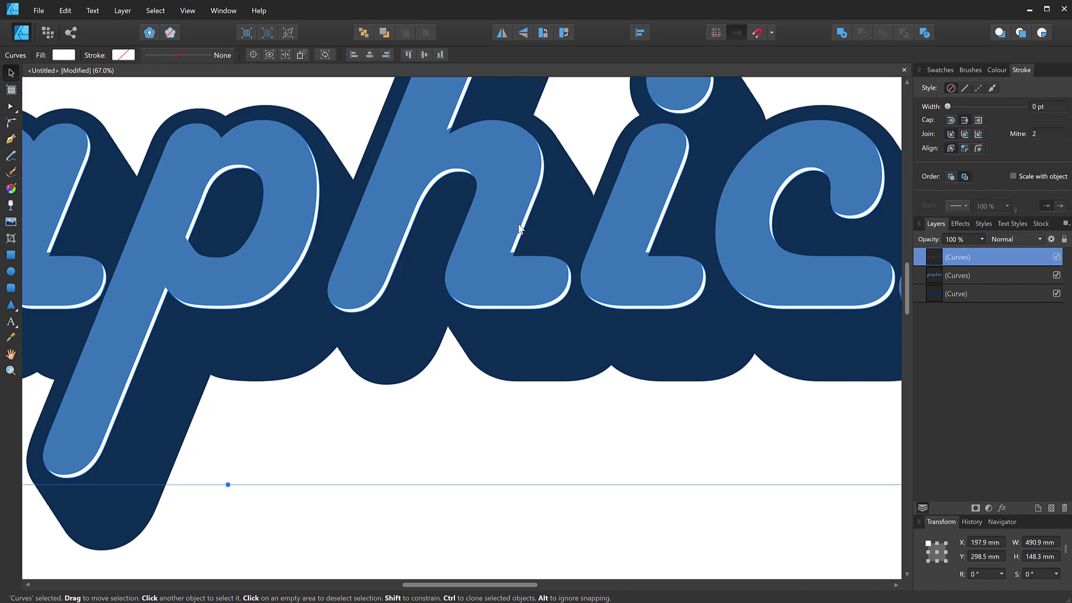
mouse_move(520, 266)
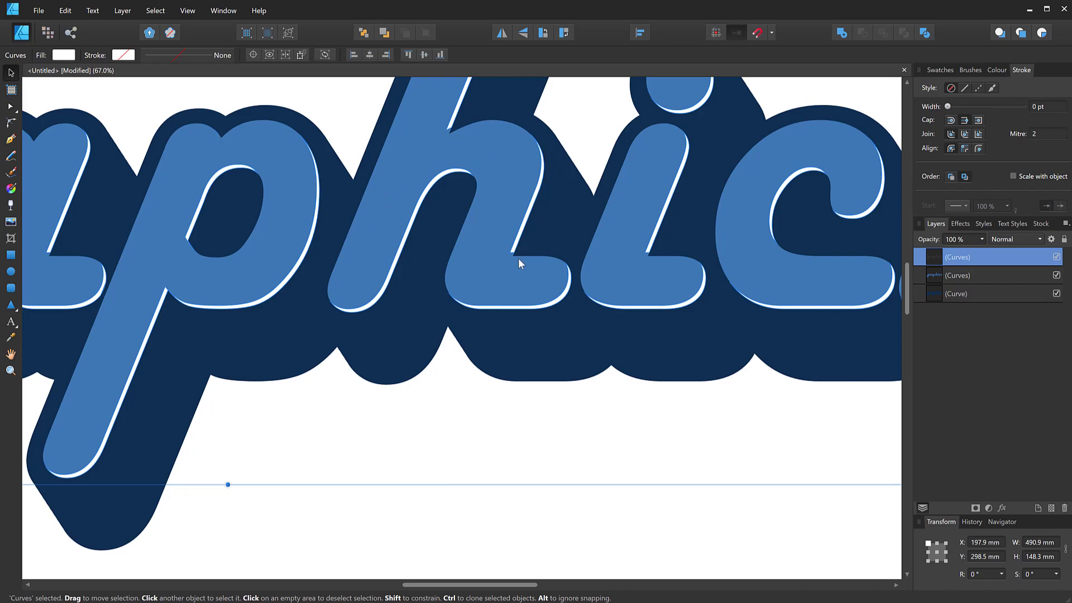
mouse_move(518, 223)
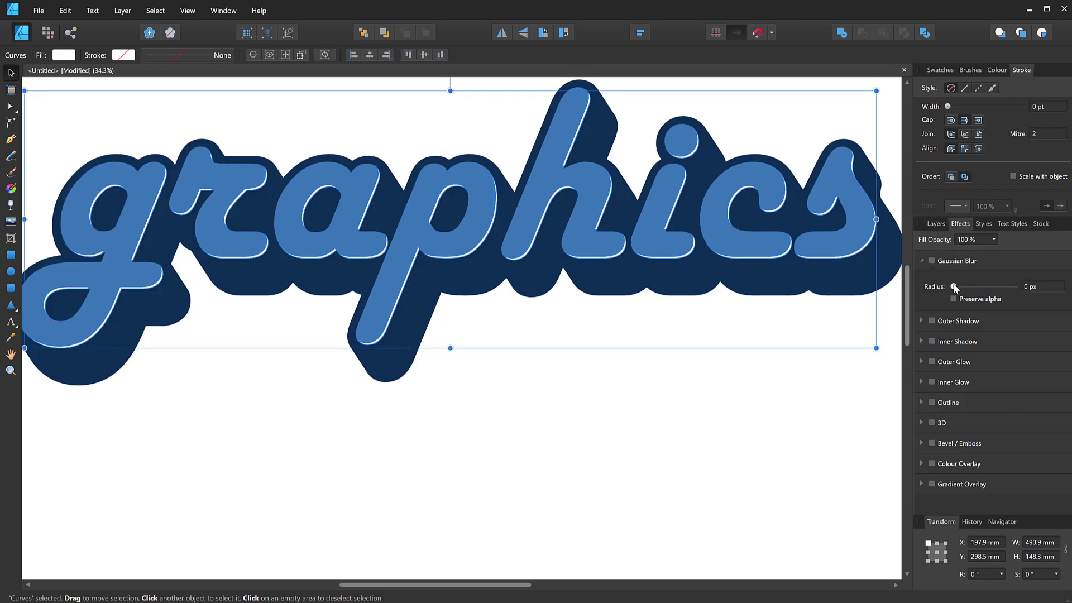
mouse_move(956, 288)
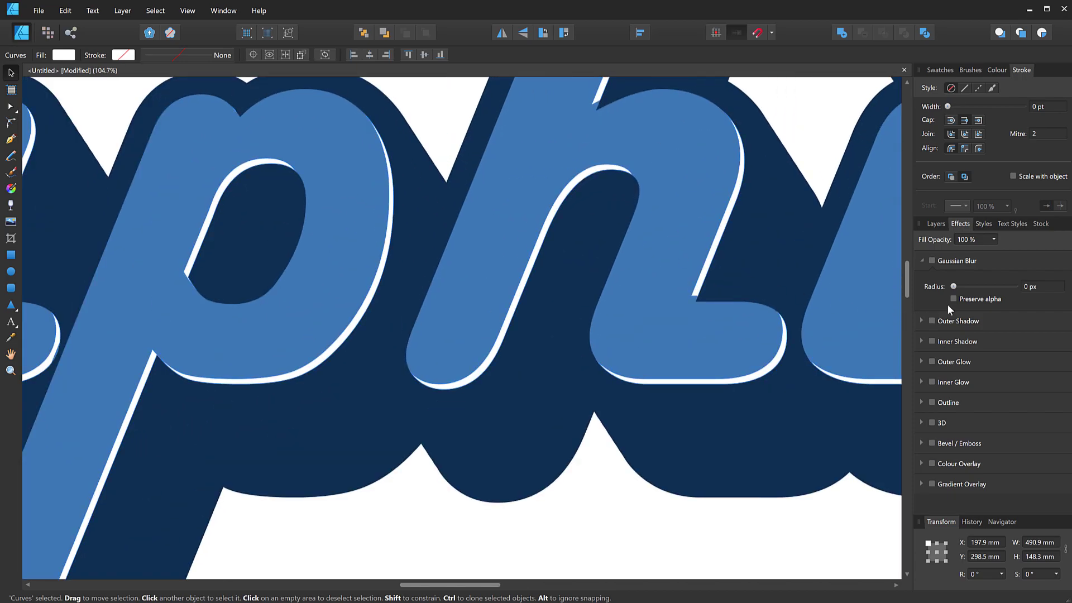
Step: Apply a Gaussian Blur of about 6.7 px radius to the white rim
click(931, 261)
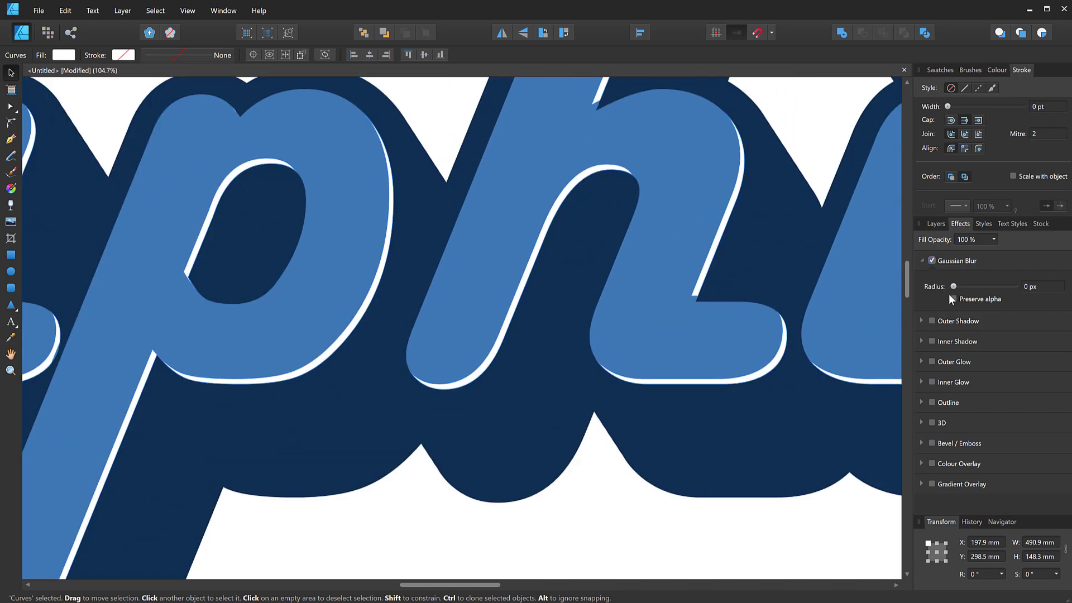
drag(952, 286, 957, 286)
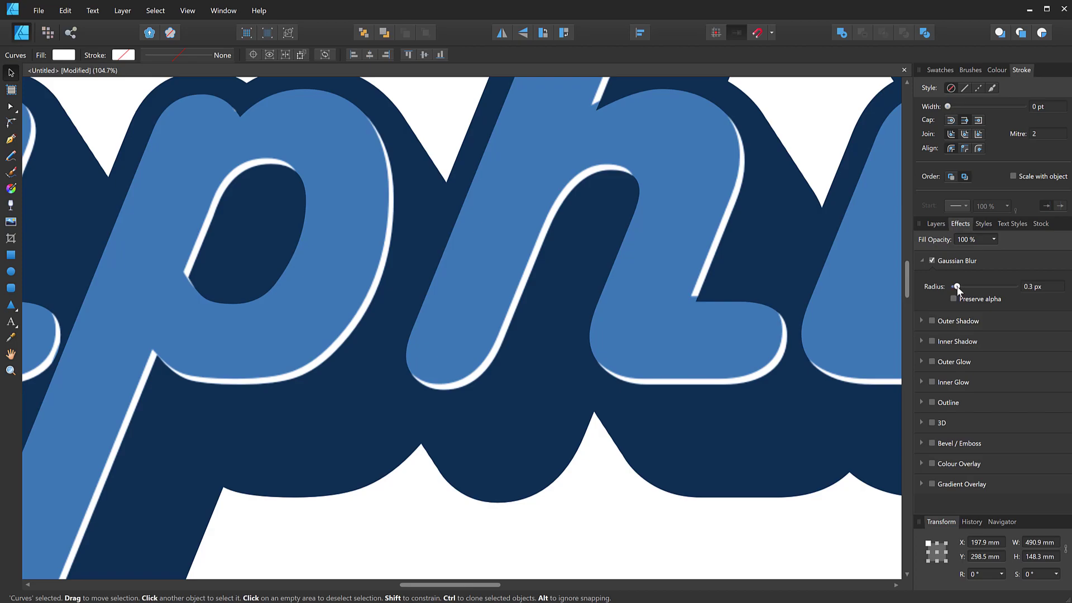
drag(957, 287, 964, 287)
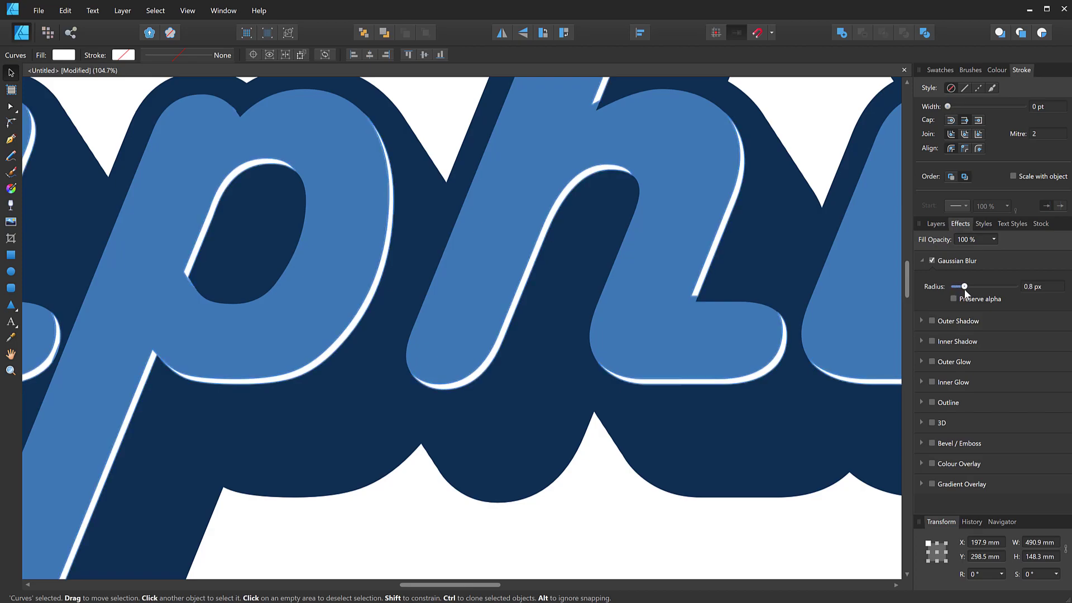
drag(963, 286, 979, 286)
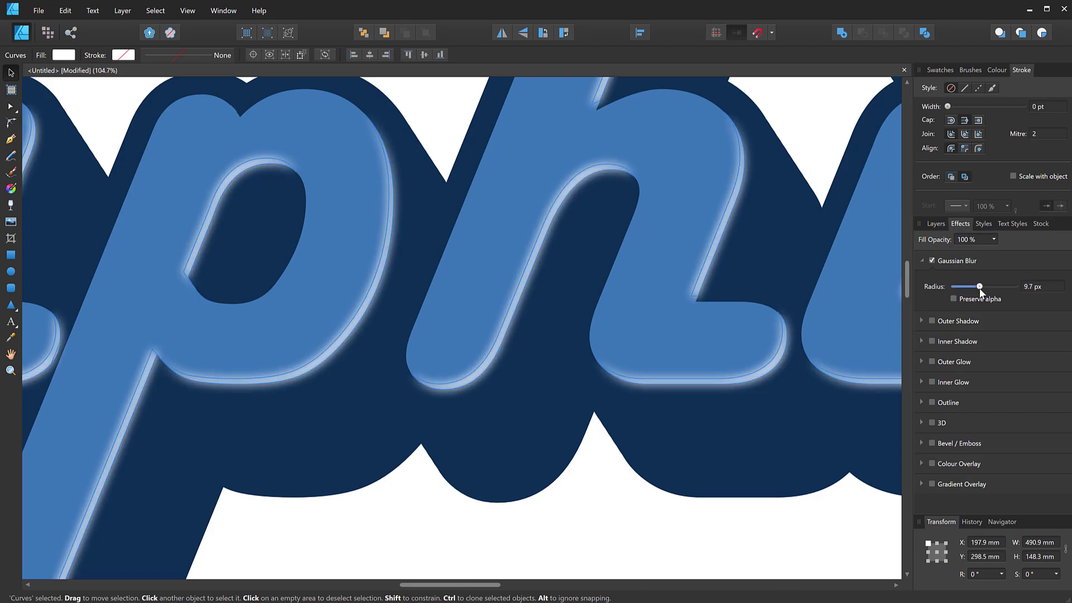
drag(978, 285, 975, 286)
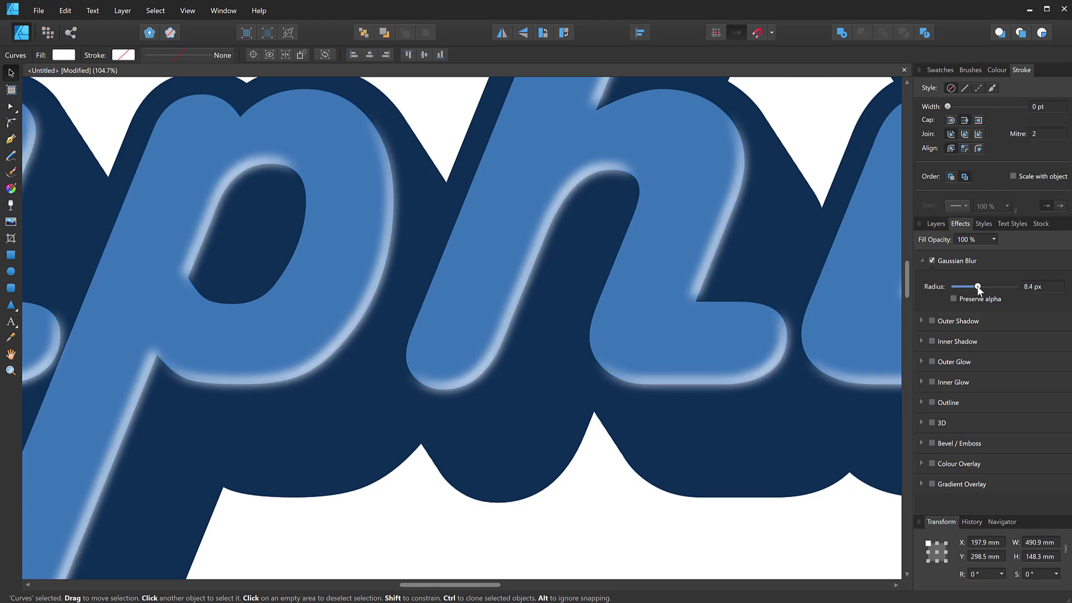
drag(978, 286, 974, 287)
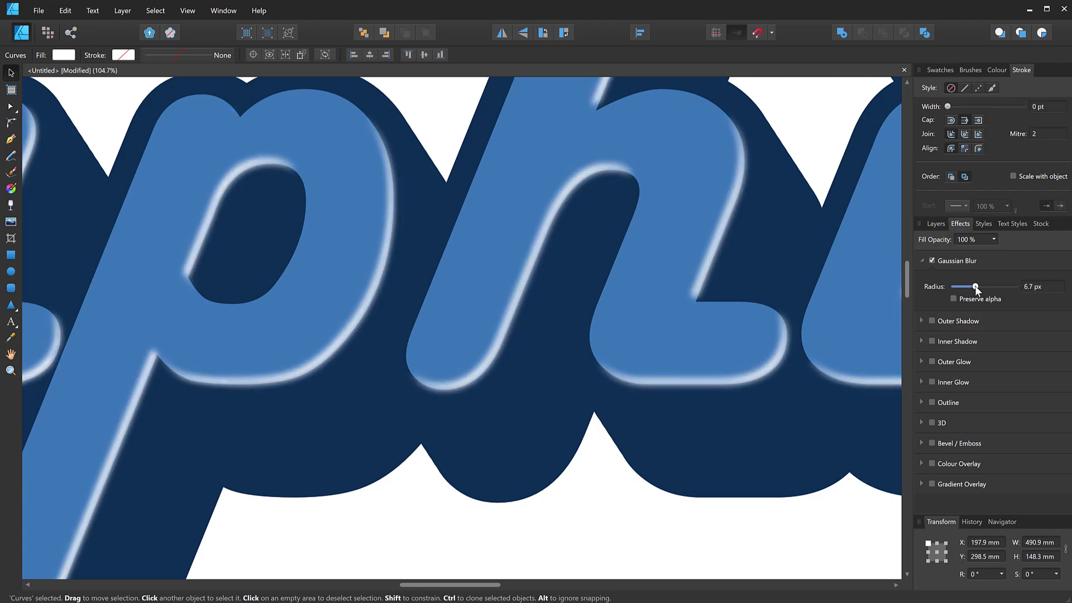